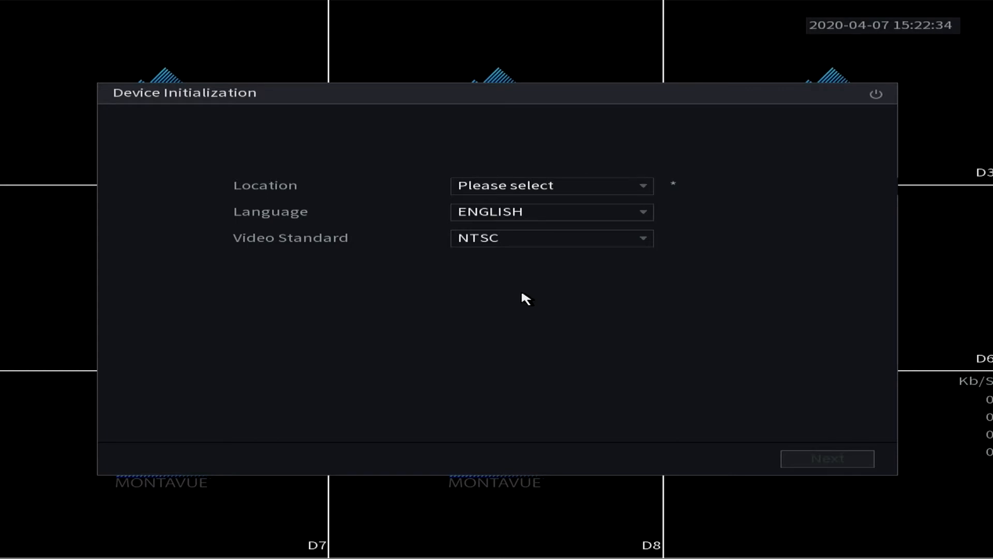
{"action": "mouse_move", "coordinate": [518, 290]}
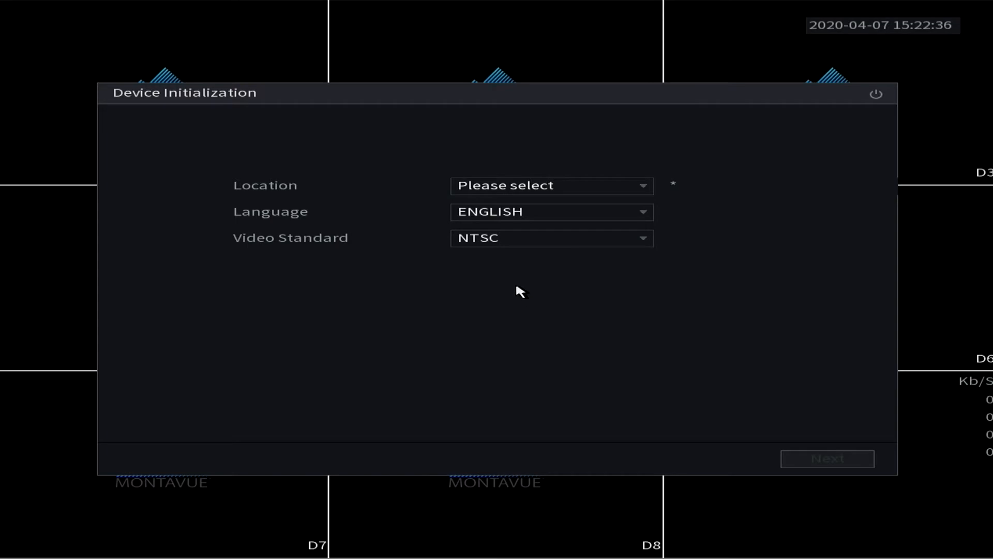
{"action": "mouse_move", "coordinate": [676, 292]}
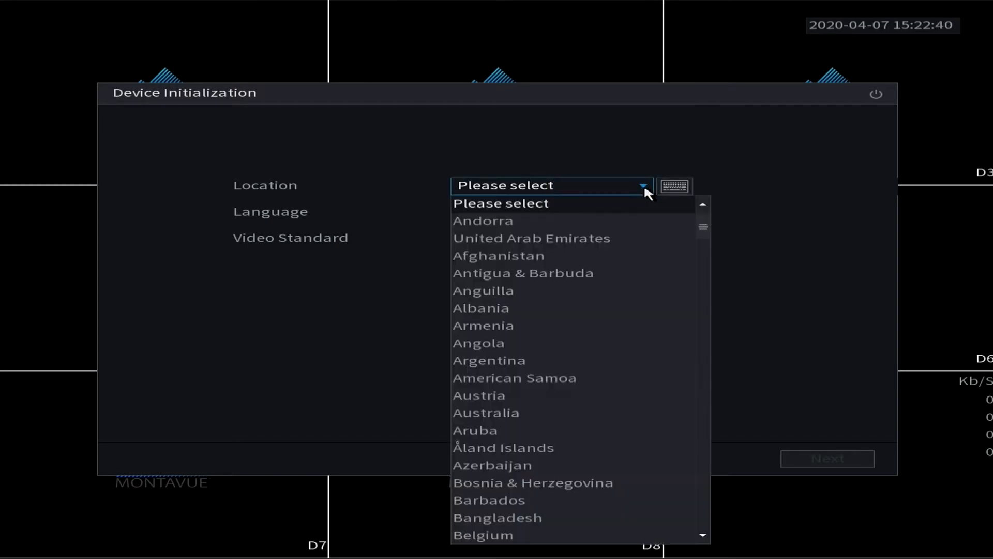
Step: Pick United States from the Location list, leaving English and NTSC unchanged
{"action": "scroll", "scroll_direction": "down", "scroll_amount": 3}
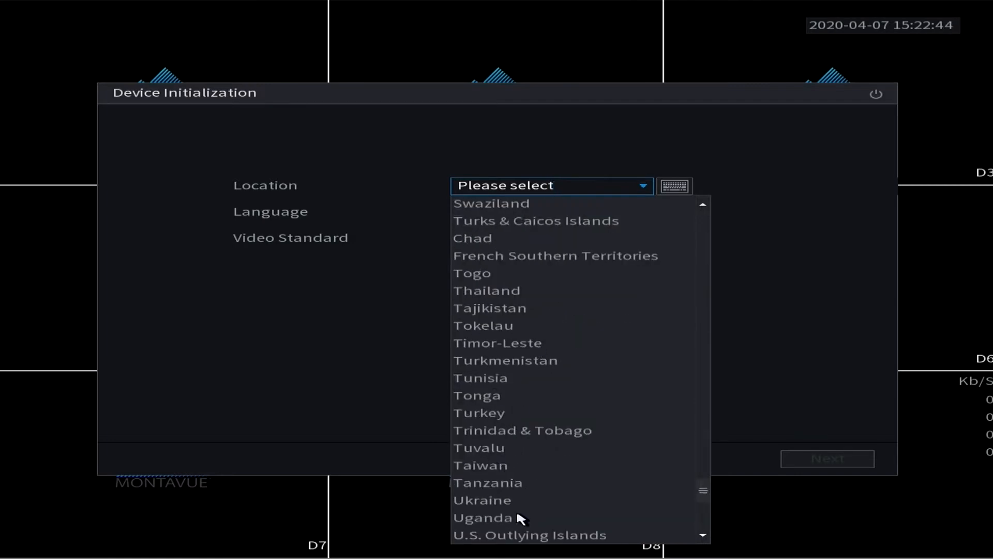
{"action": "scroll", "scroll_direction": "down", "scroll_amount": 3}
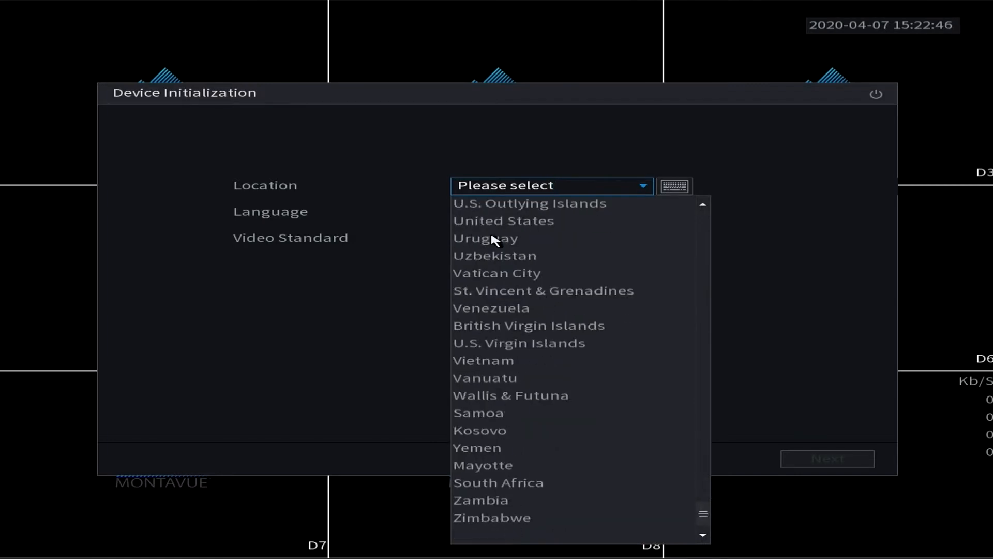
{"action": "left_click", "coordinate": [504, 220]}
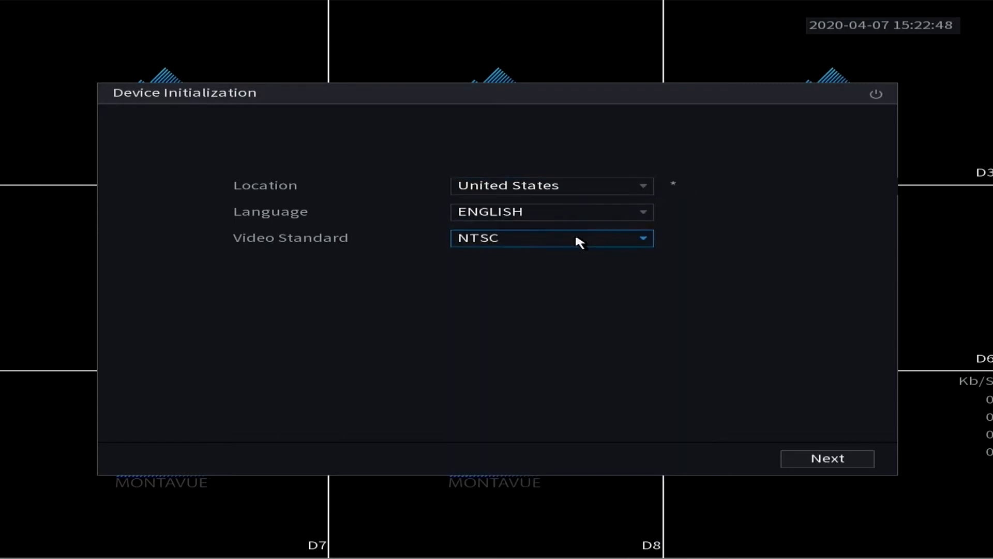
{"action": "mouse_move", "coordinate": [653, 246]}
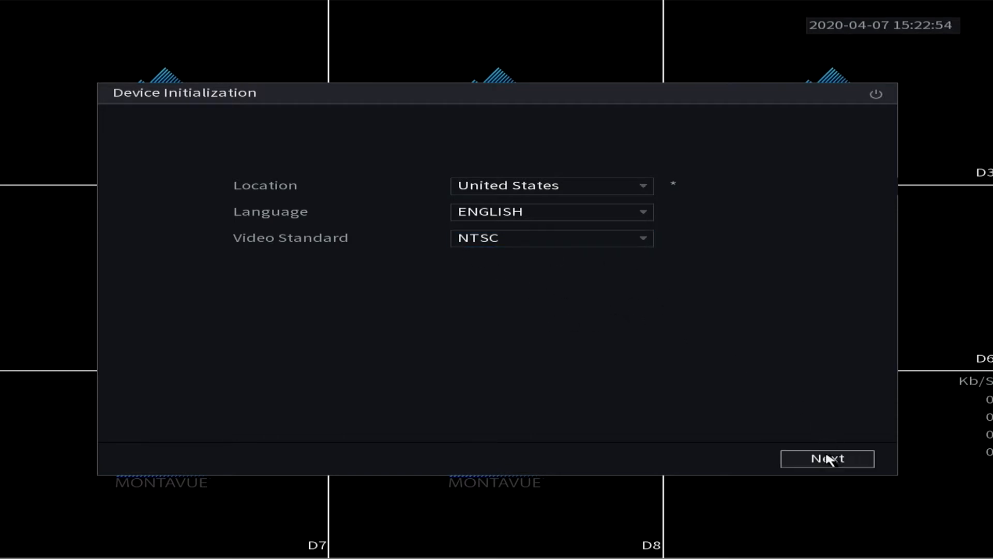
Step: Set the System Zone to (UTC-07:00) Mountain Time (US & Canada)
{"action": "left_click", "coordinate": [827, 458]}
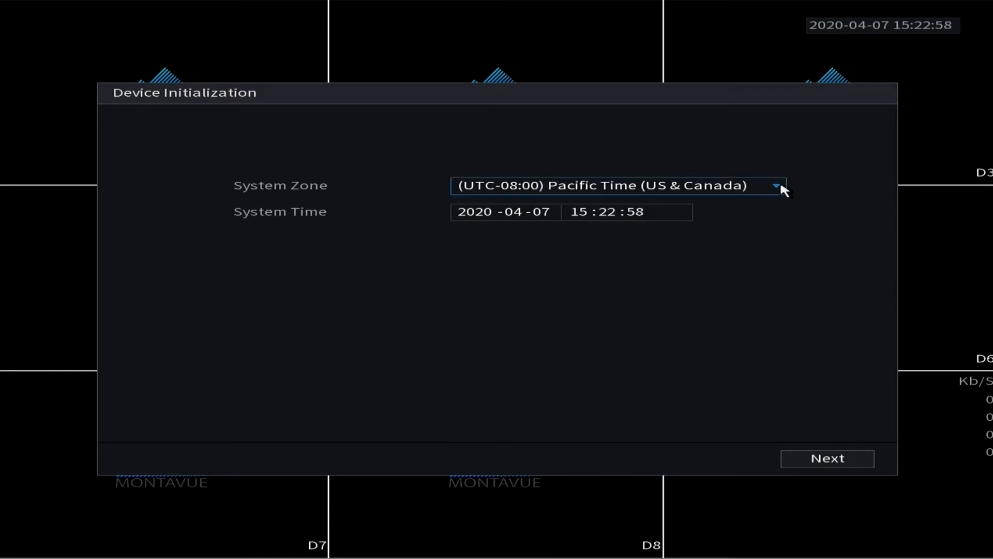
{"action": "left_click", "coordinate": [777, 185]}
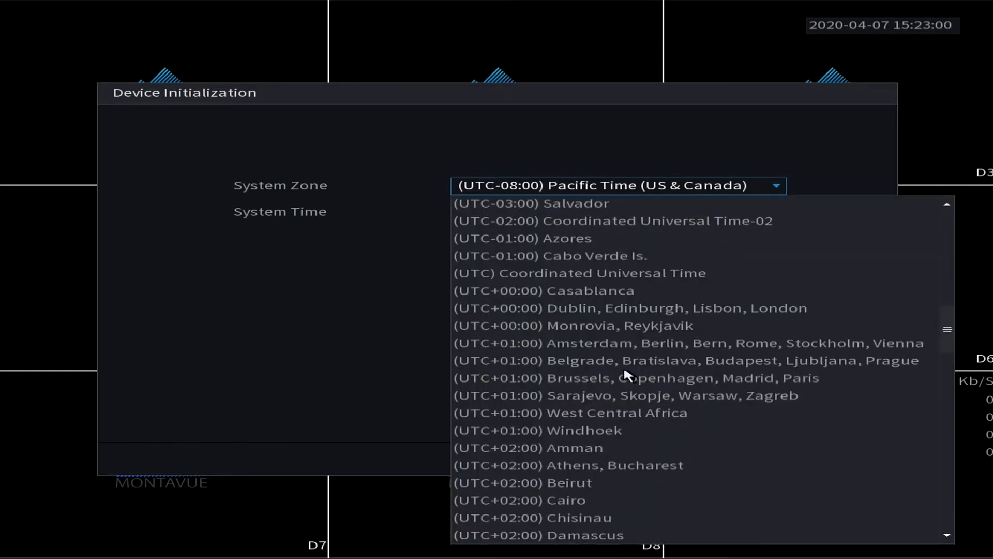
{"action": "scroll", "scroll_direction": "down", "scroll_amount": 3}
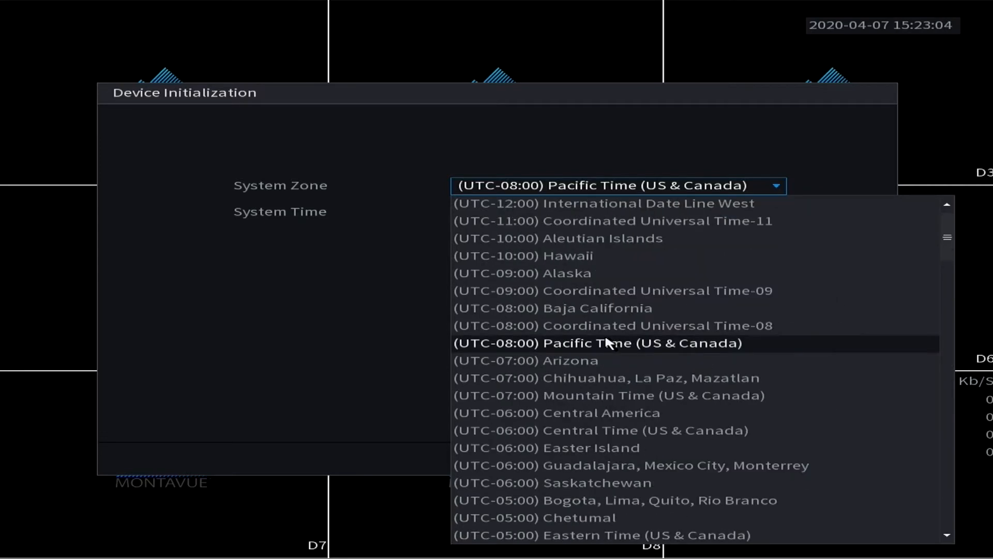
{"action": "left_click", "coordinate": [611, 395]}
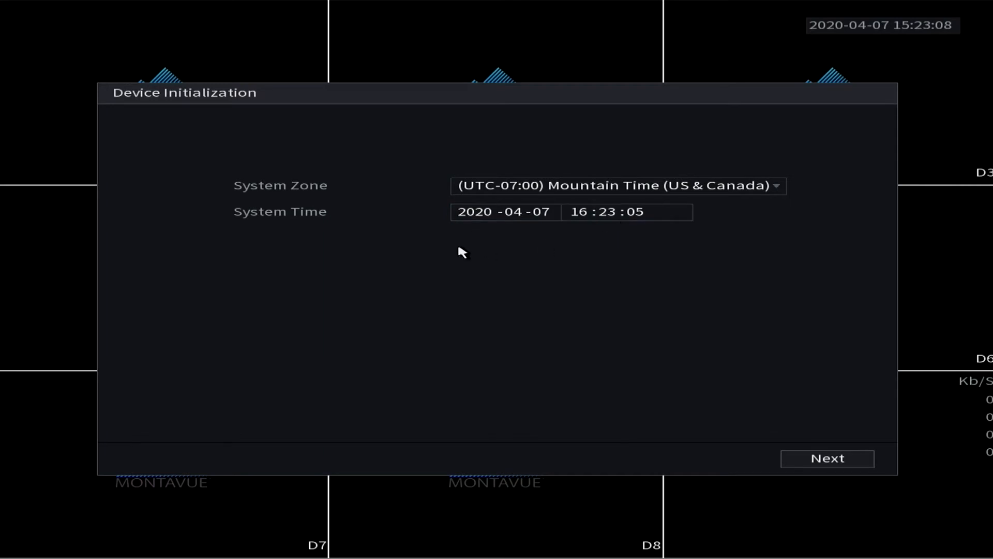
{"action": "mouse_move", "coordinate": [505, 241]}
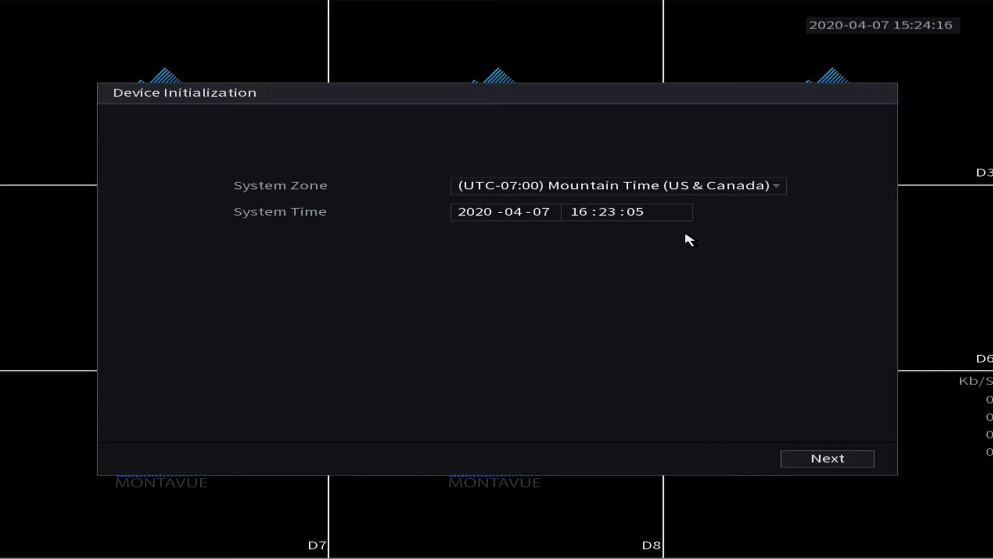
{"action": "mouse_move", "coordinate": [608, 254]}
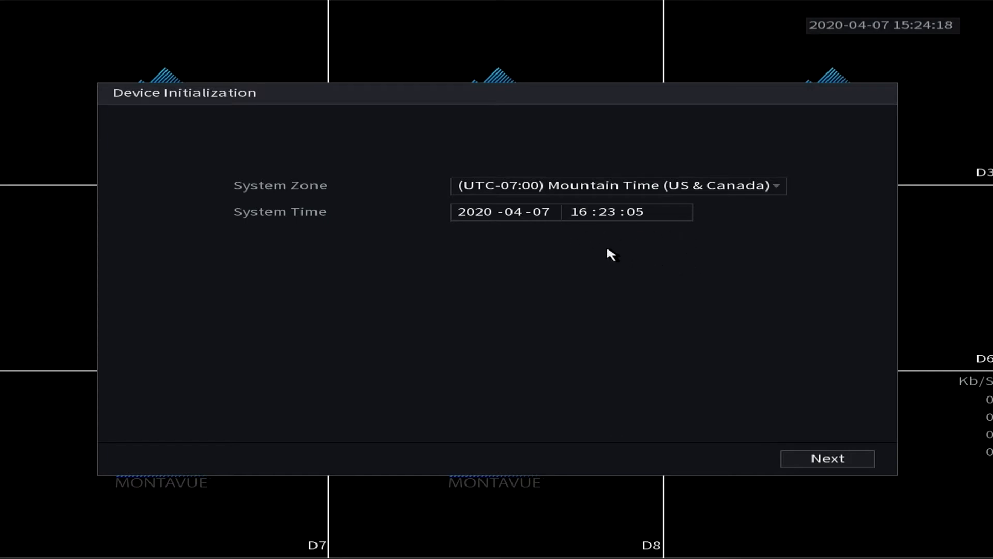
{"action": "mouse_move", "coordinate": [655, 236]}
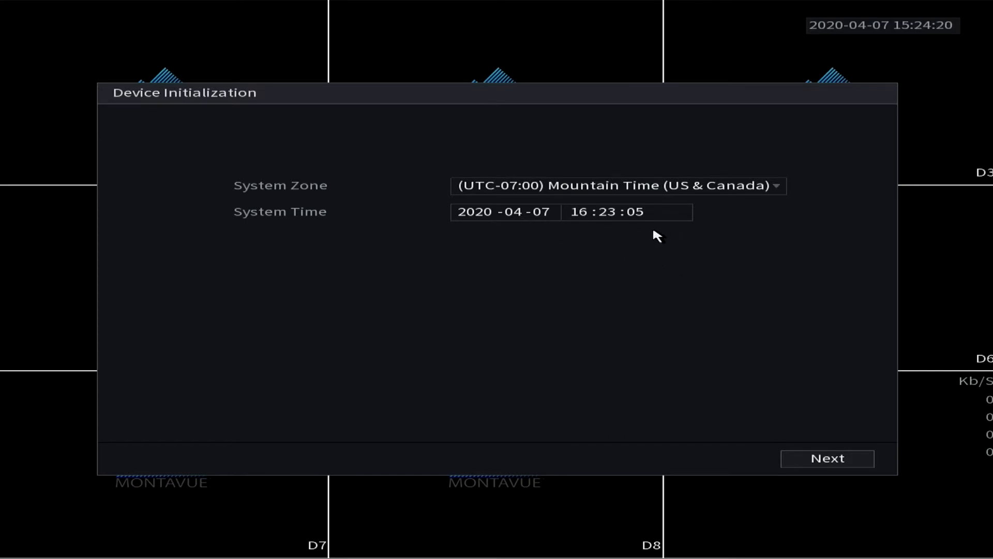
{"action": "mouse_move", "coordinate": [595, 246]}
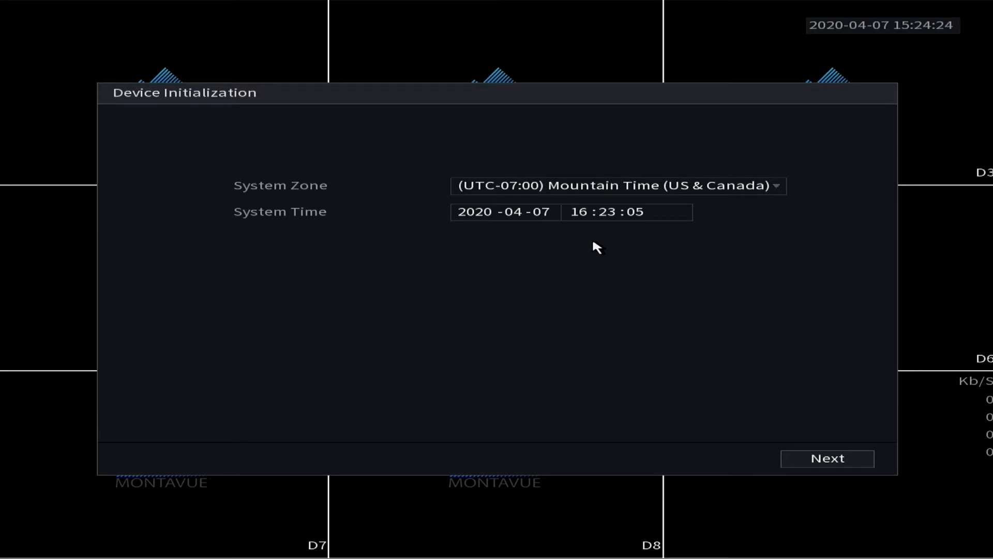
{"action": "left_click", "coordinate": [627, 212]}
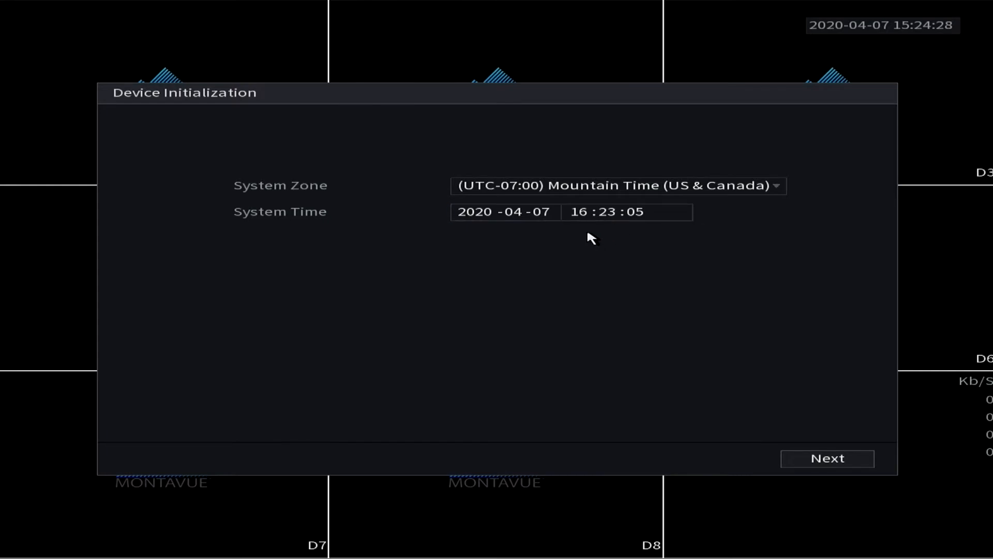
{"action": "mouse_move", "coordinate": [725, 370]}
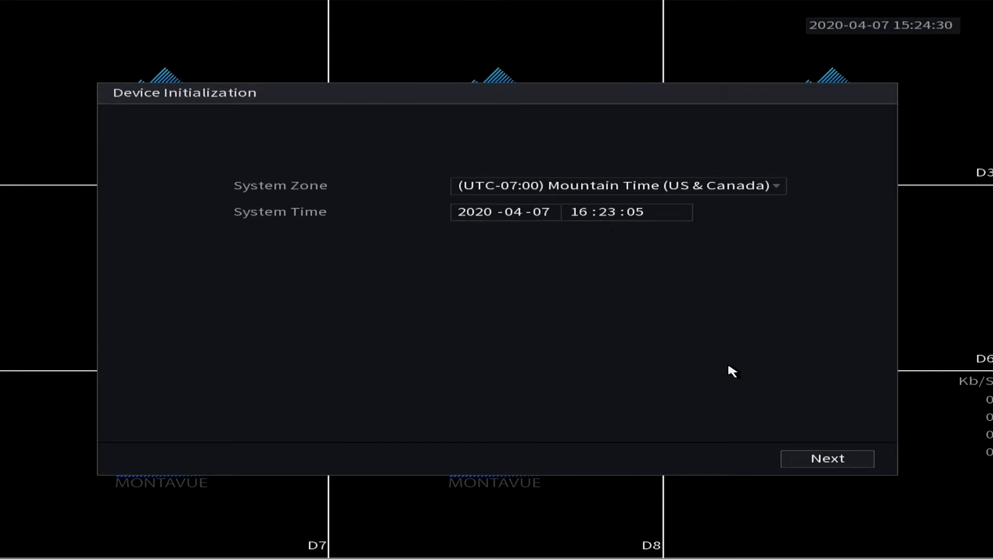
Step: Enter and confirm the admin password on the on-screen keyboard, leaving Prompt Question blank
{"action": "left_click", "coordinate": [827, 459]}
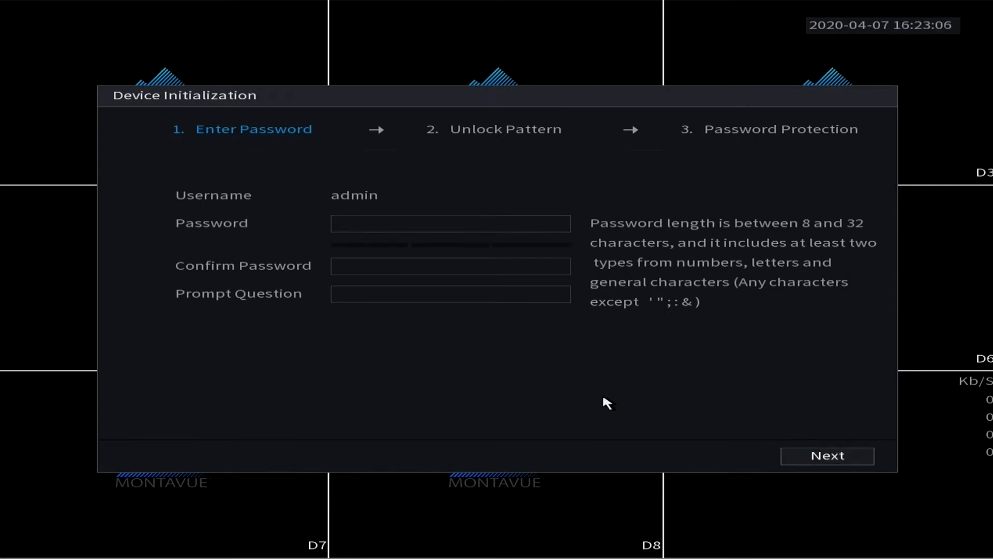
{"action": "left_click", "coordinate": [450, 224]}
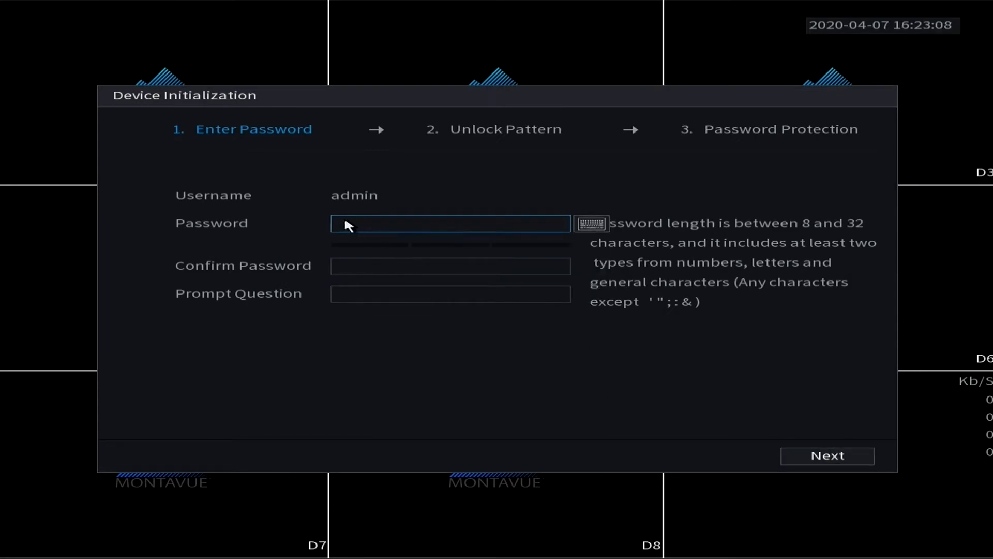
{"action": "left_click", "coordinate": [450, 223]}
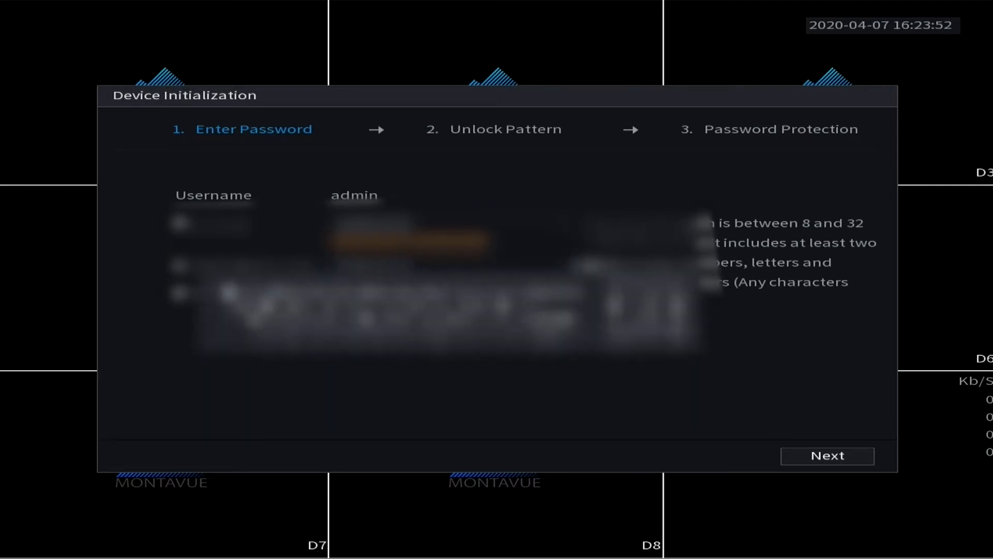
{"action": "left_click", "coordinate": [450, 294]}
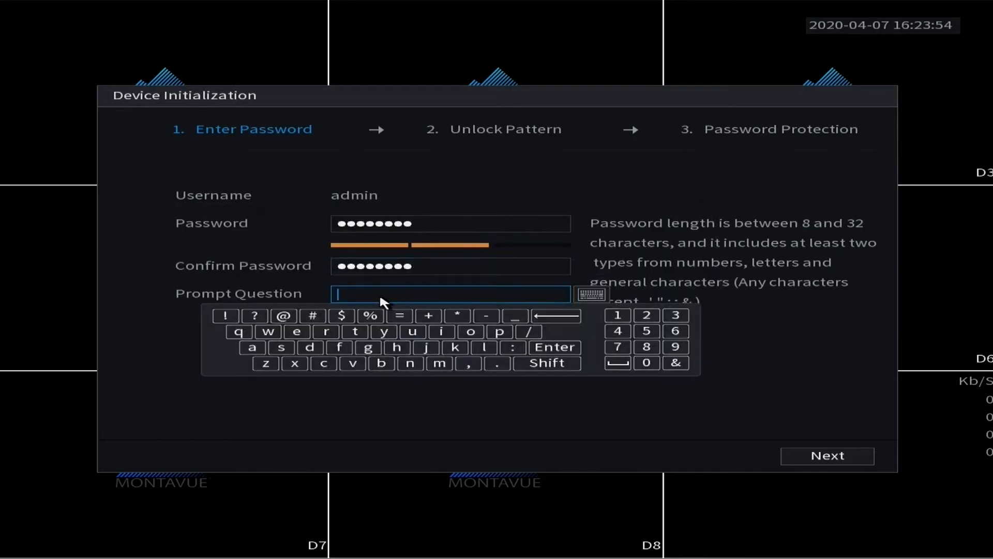
{"action": "left_click", "coordinate": [196, 343]}
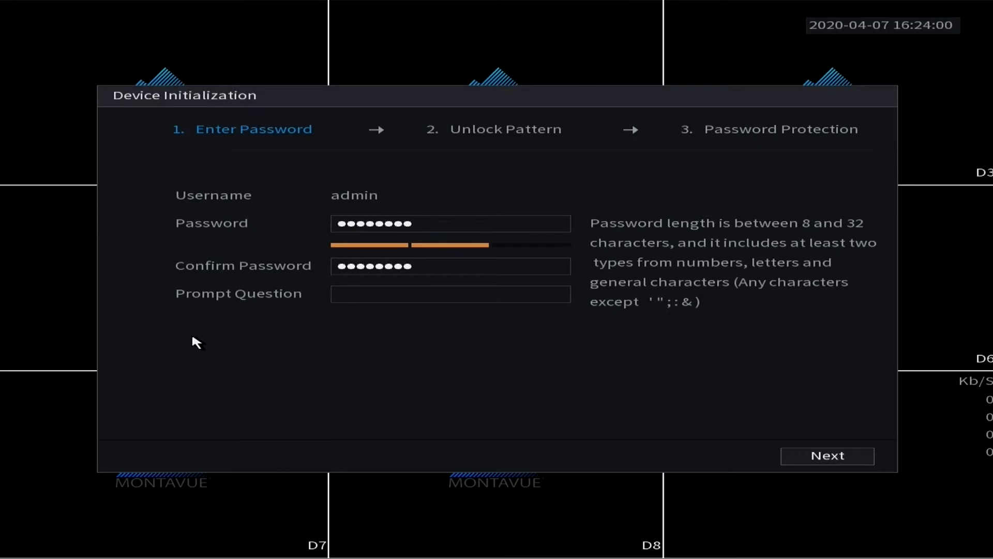
{"action": "left_click", "coordinate": [450, 293]}
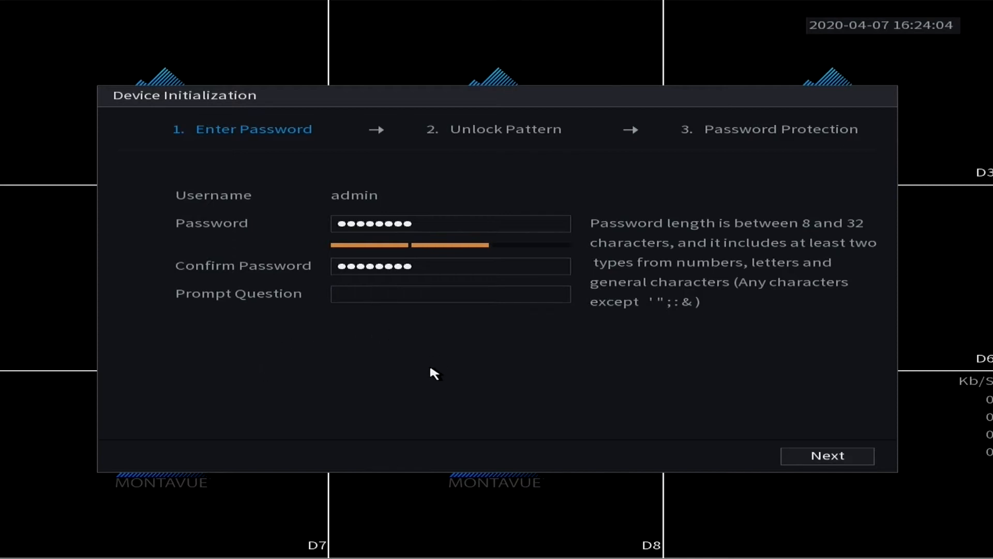
{"action": "mouse_move", "coordinate": [372, 200]}
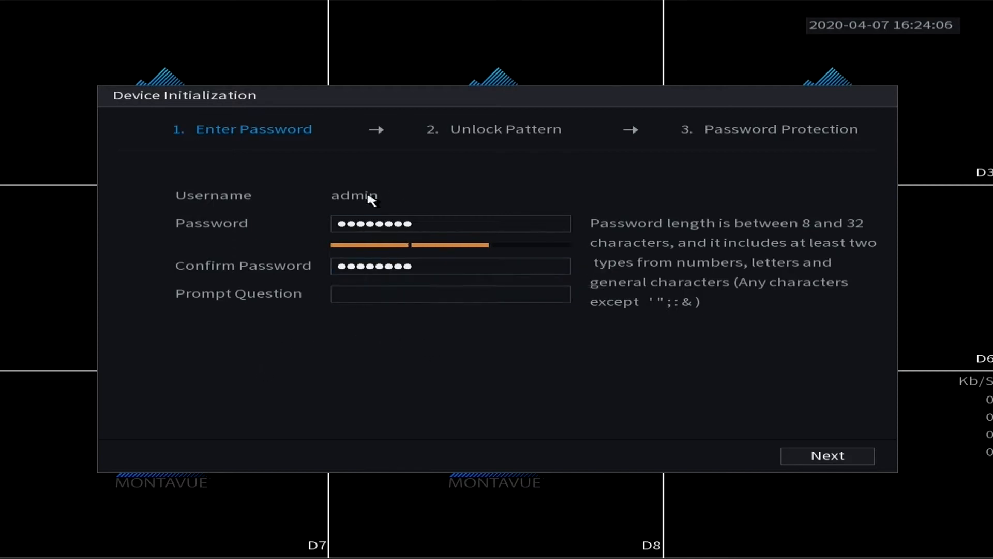
{"action": "mouse_move", "coordinate": [819, 442]}
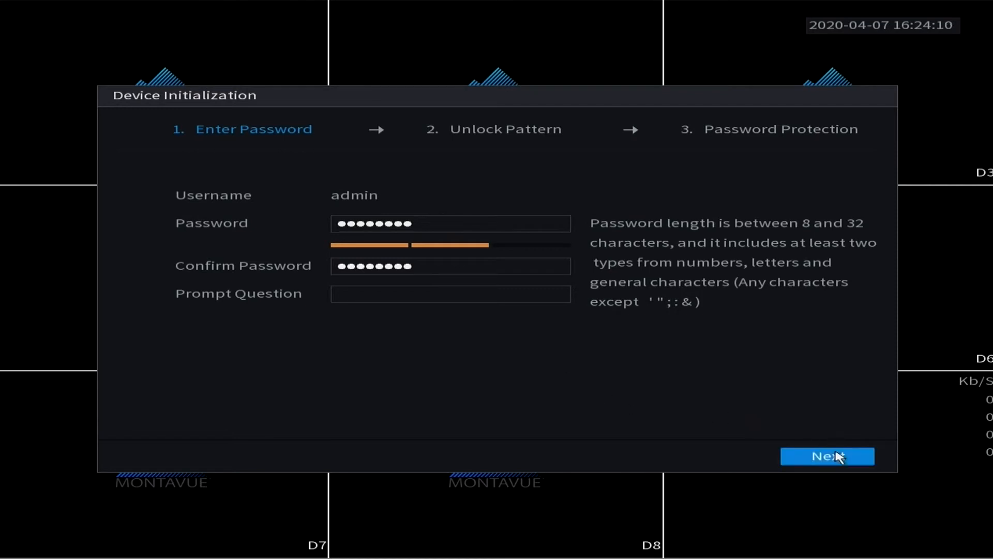
Step: Draw an unlock pattern starting from the top-left dot on the pattern step
{"action": "left_click", "coordinate": [827, 456]}
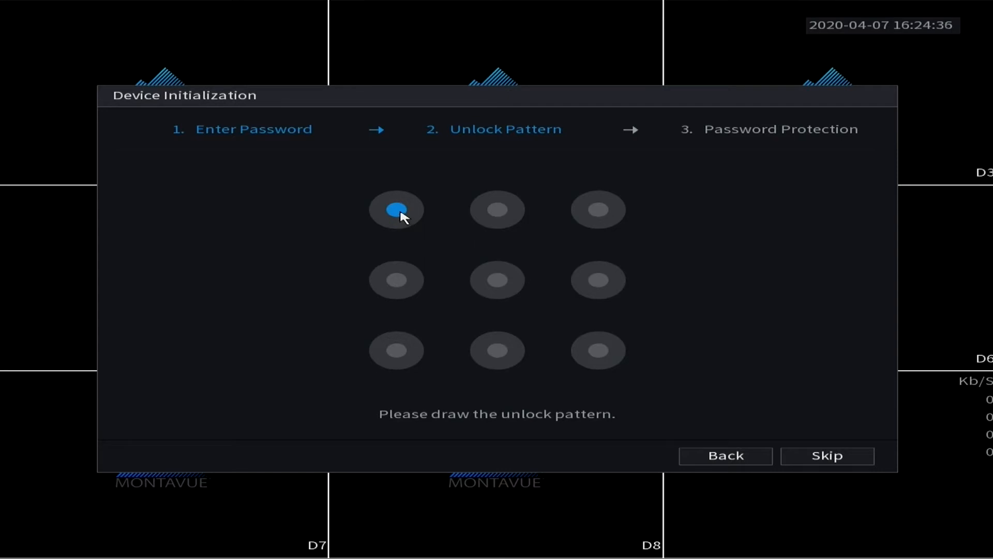
{"action": "left_click_drag", "start_coordinate": [396, 209], "coordinate": [396, 350]}
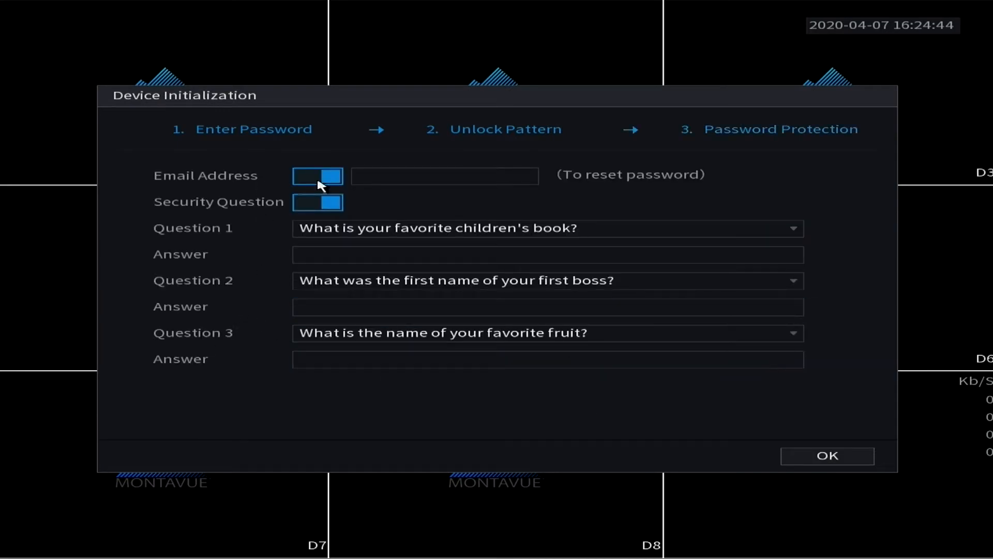
Step: Enter the password-reset email address using the on-screen keyboard
{"action": "left_click", "coordinate": [443, 176]}
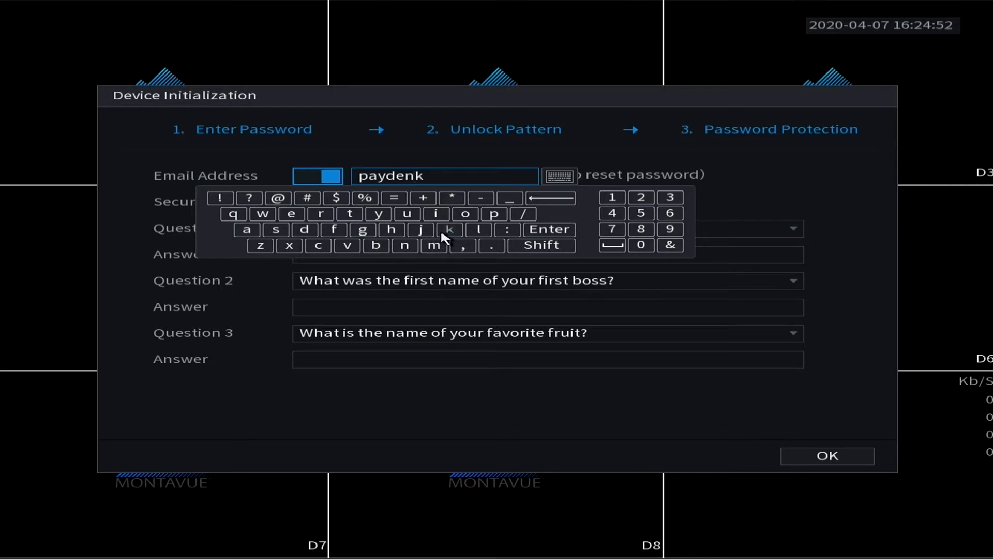
{"action": "mouse_move", "coordinate": [494, 213]}
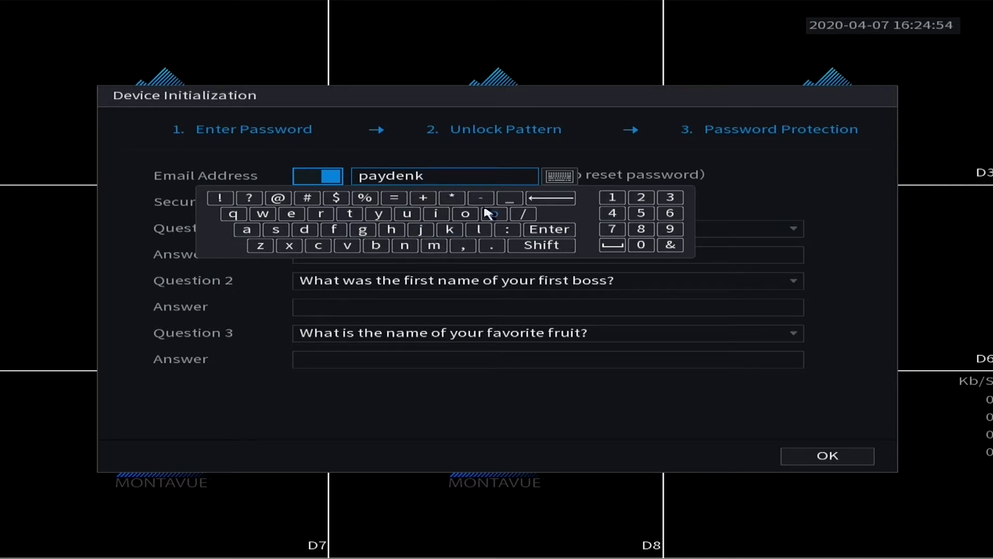
{"action": "left_click", "coordinate": [277, 197]}
{"action": "type", "text": "@montav"}
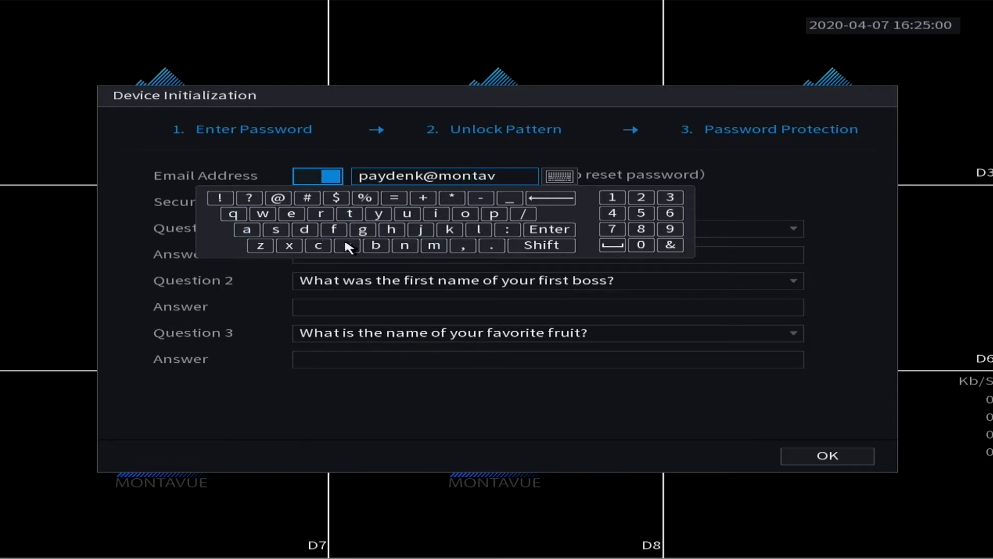
{"action": "left_click", "coordinate": [492, 245]}
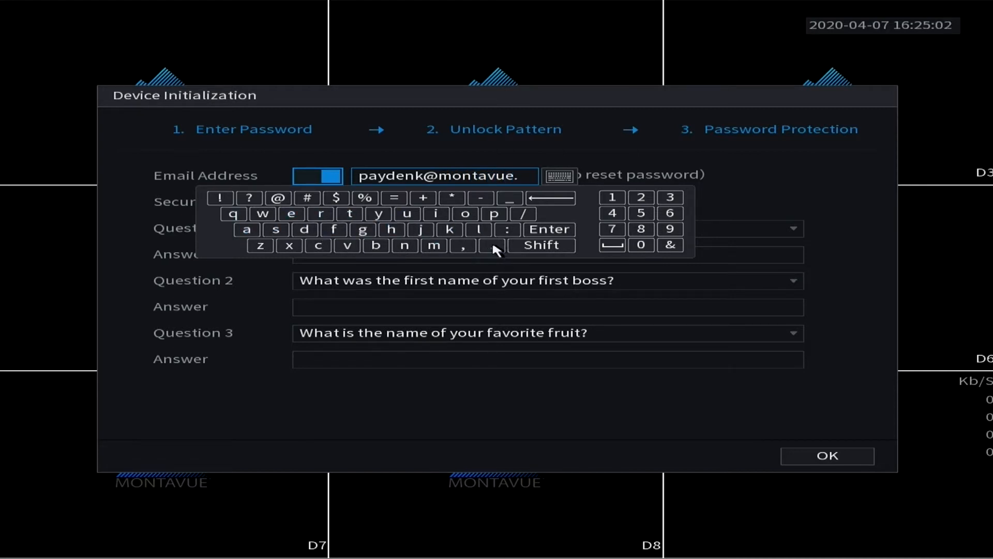
{"action": "left_click", "coordinate": [465, 213]}
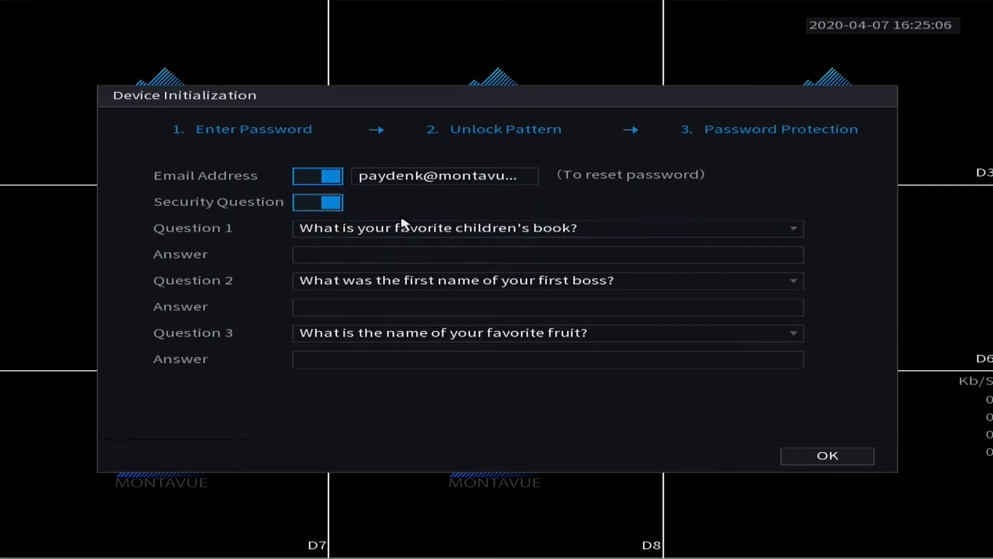
Step: Disable Security Question on Password Protection and confirm with OK
{"action": "left_click", "coordinate": [547, 228]}
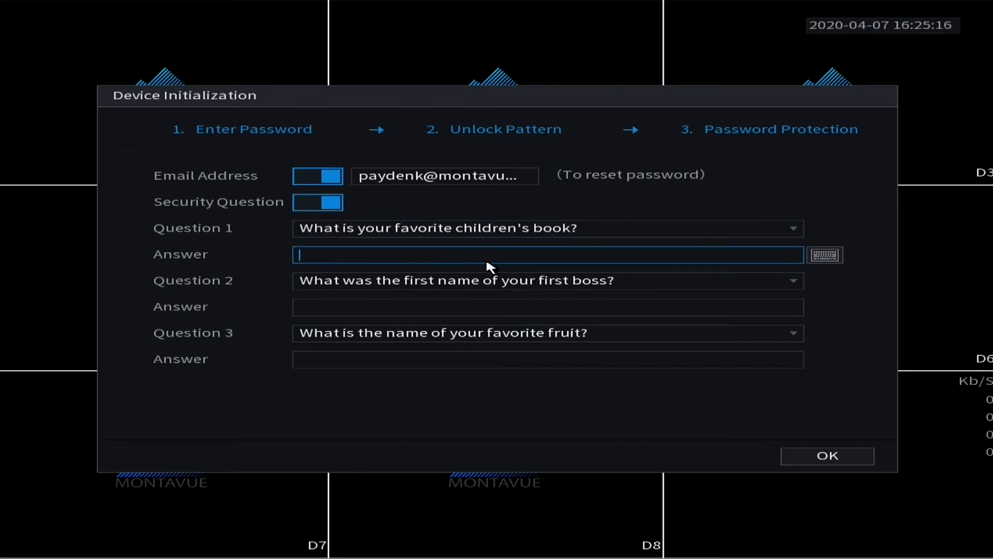
{"action": "left_click", "coordinate": [318, 202]}
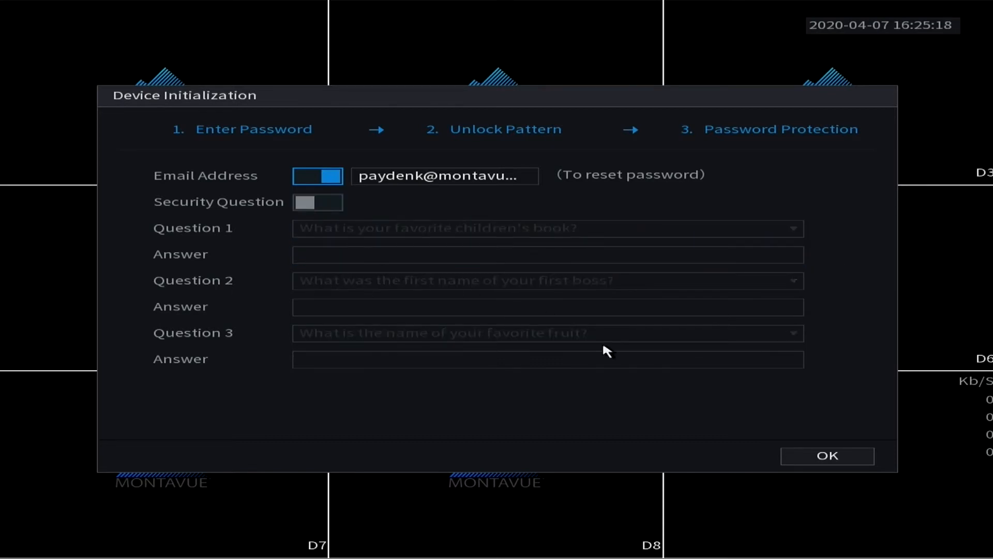
{"action": "left_click", "coordinate": [827, 455]}
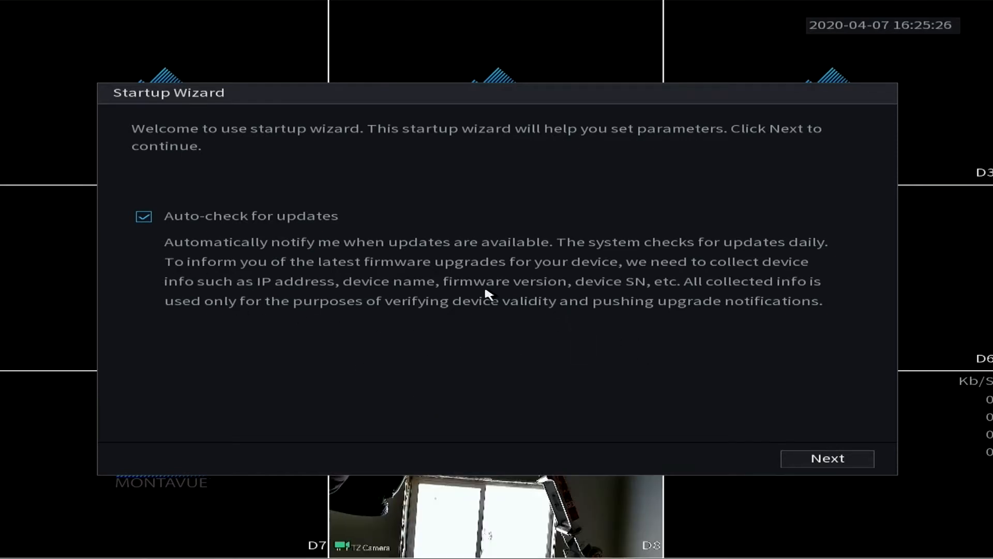
Step: Keep Auto-check for updates on, reach General settings, and edit the Instant Replay duration
{"action": "left_click", "coordinate": [826, 458]}
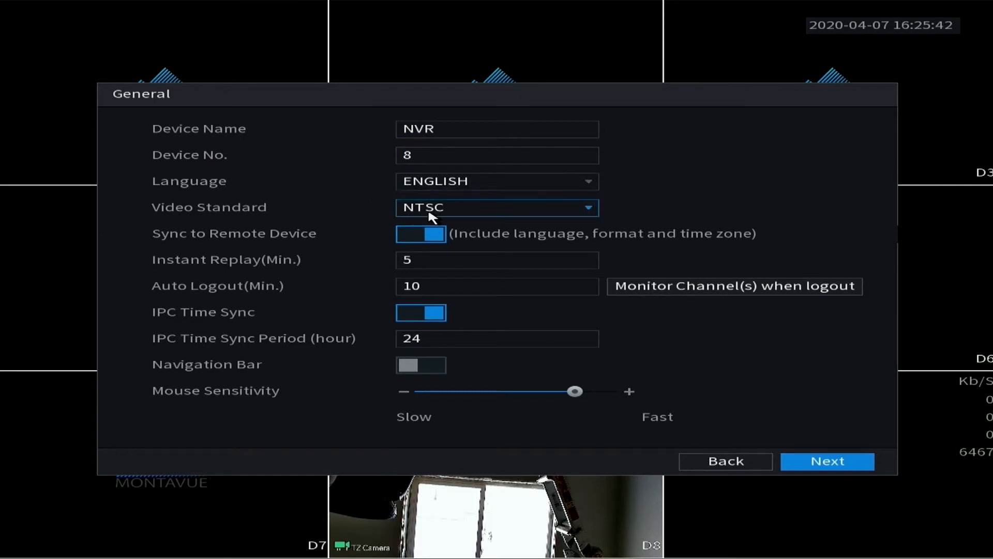
{"action": "mouse_move", "coordinate": [441, 218]}
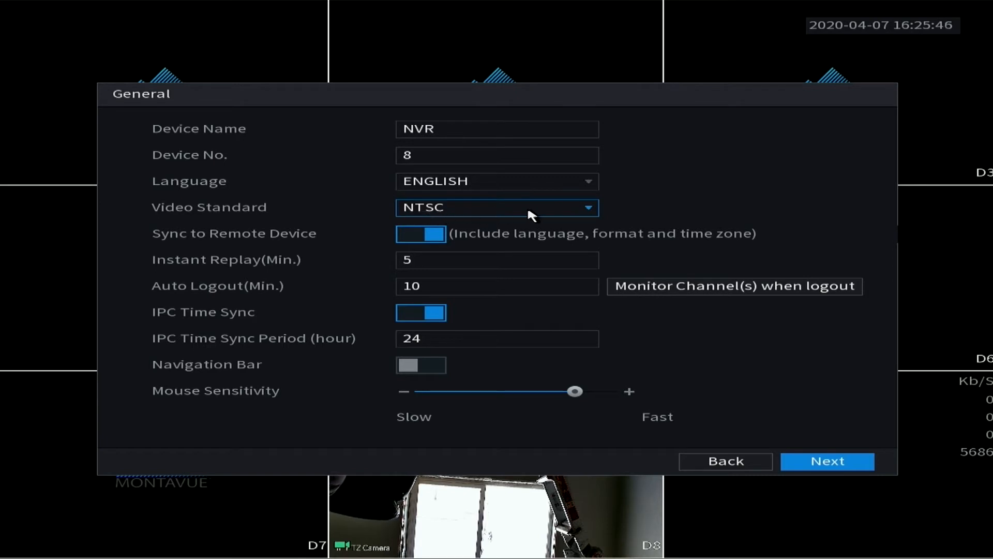
{"action": "mouse_move", "coordinate": [803, 243]}
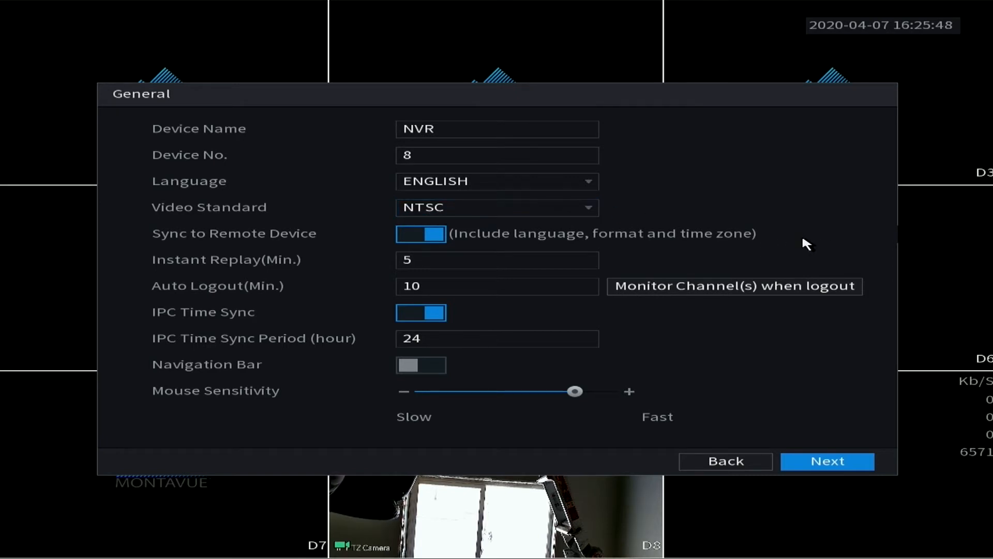
{"action": "left_click", "coordinate": [421, 234]}
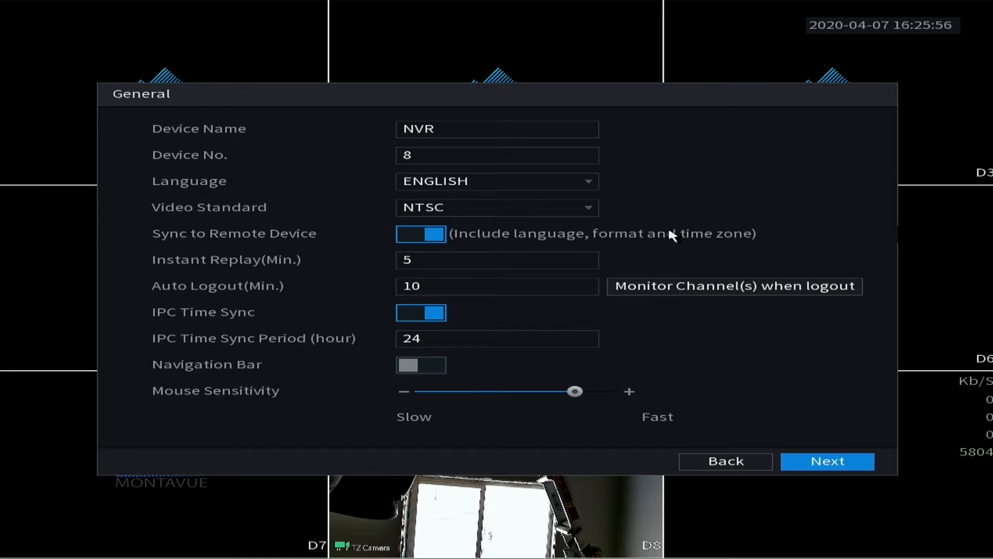
{"action": "mouse_move", "coordinate": [459, 237]}
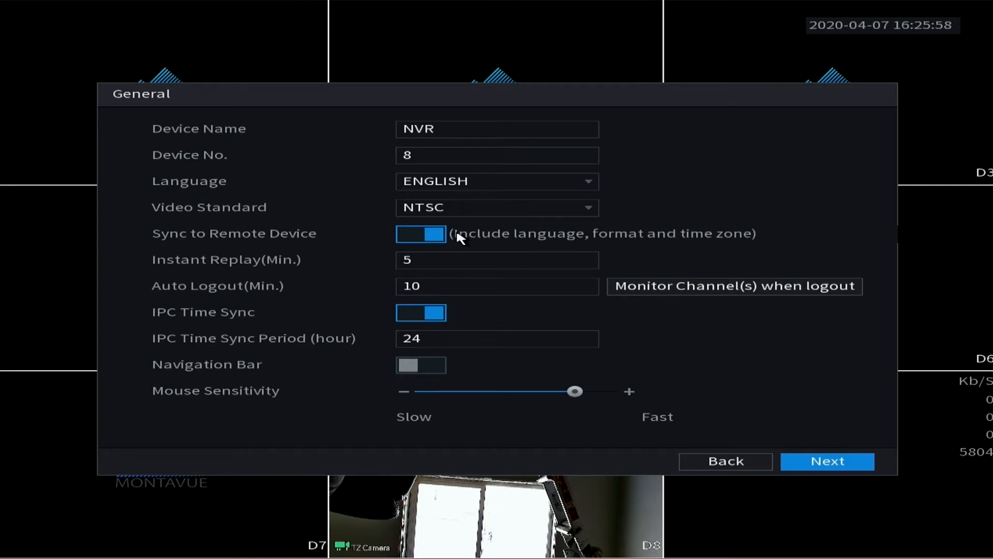
{"action": "mouse_move", "coordinate": [582, 252]}
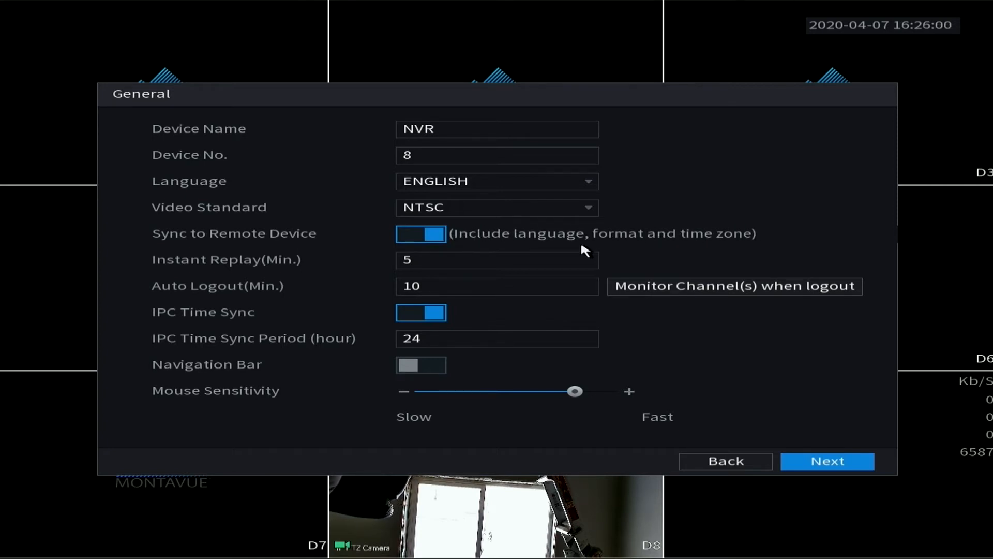
{"action": "left_click", "coordinate": [496, 260]}
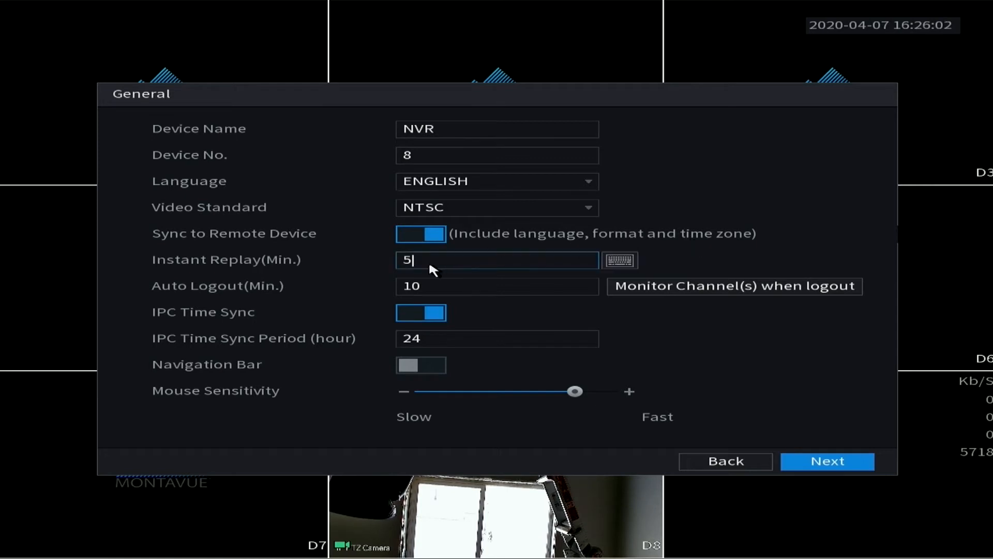
{"action": "mouse_move", "coordinate": [423, 272]}
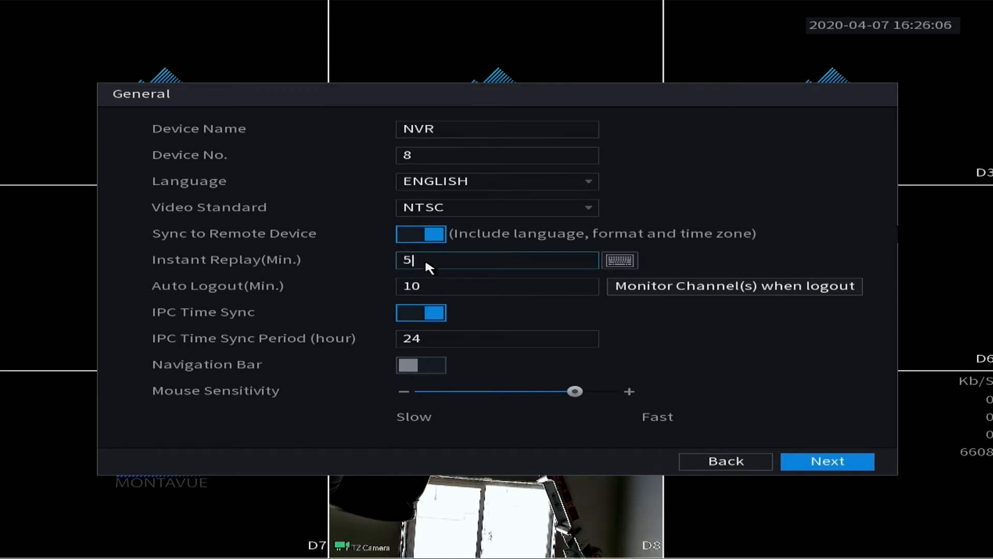
{"action": "mouse_move", "coordinate": [436, 260]}
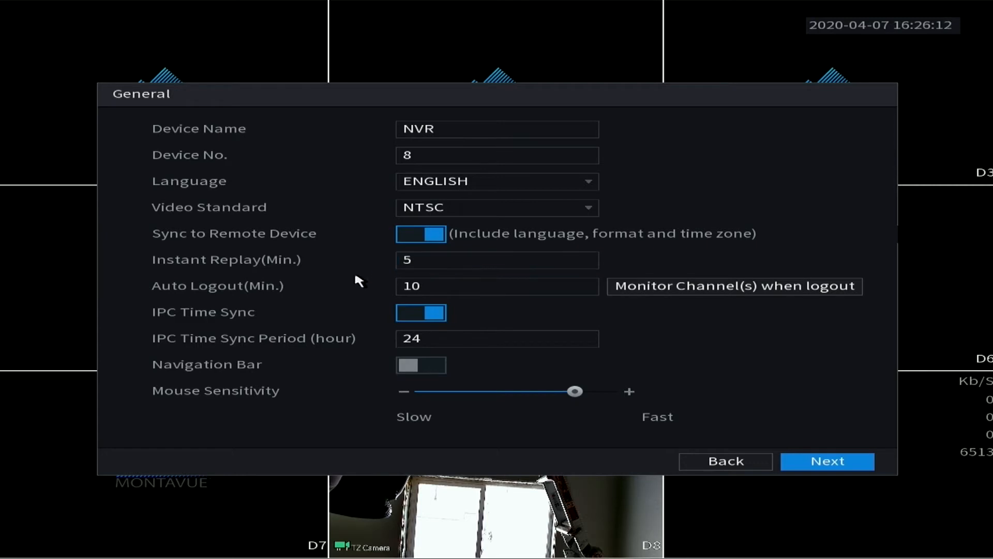
{"action": "left_click", "coordinate": [497, 286]}
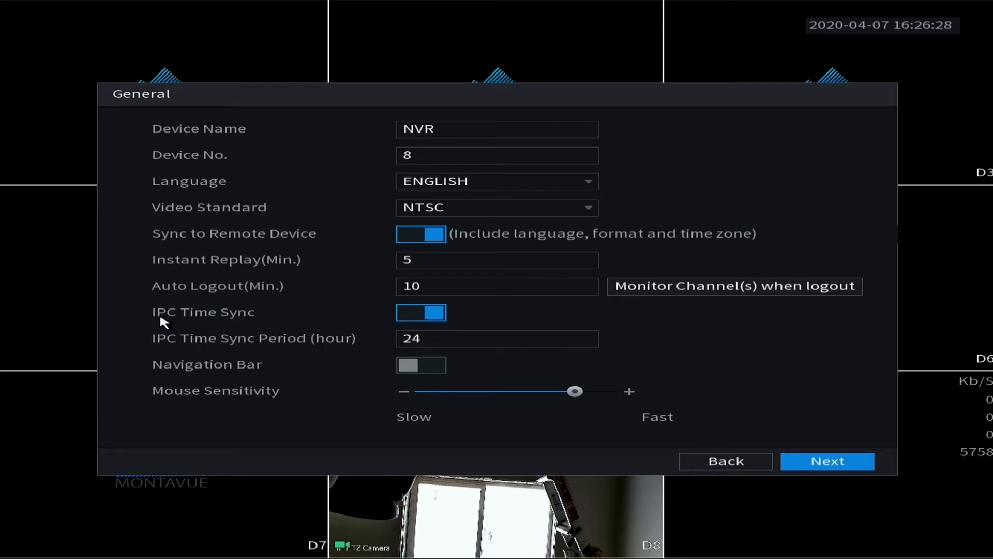
{"action": "mouse_move", "coordinate": [181, 320]}
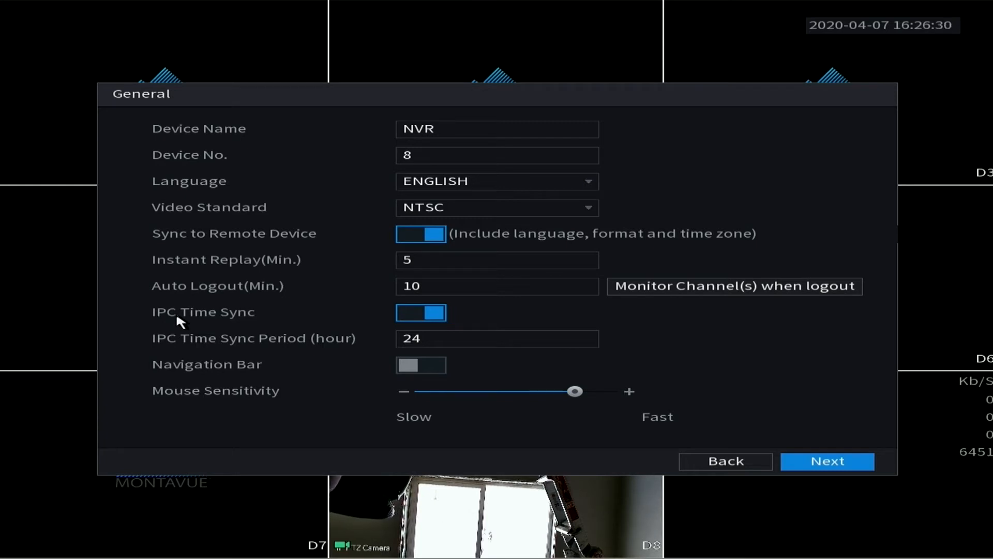
{"action": "mouse_move", "coordinate": [373, 315]}
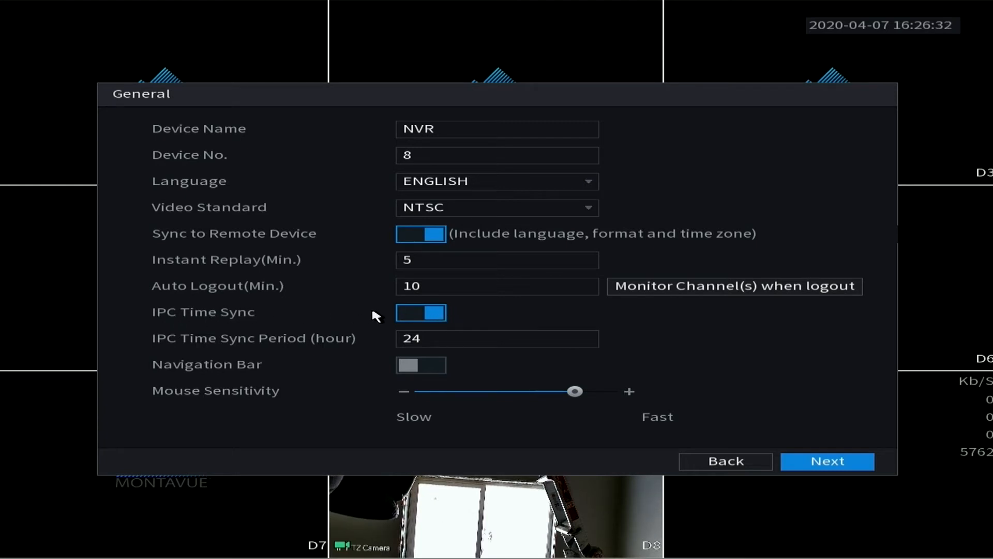
{"action": "mouse_move", "coordinate": [227, 315]}
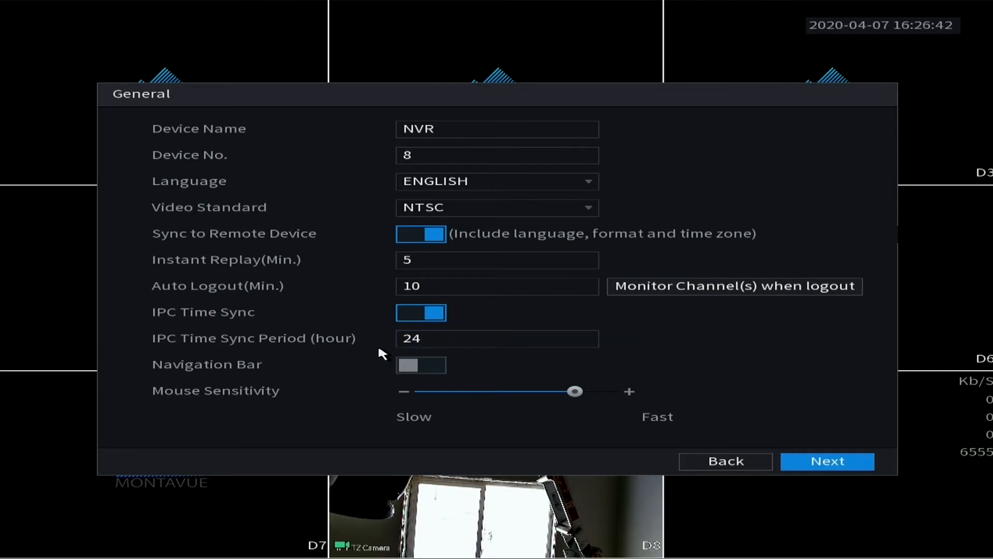
{"action": "left_click", "coordinate": [496, 339]}
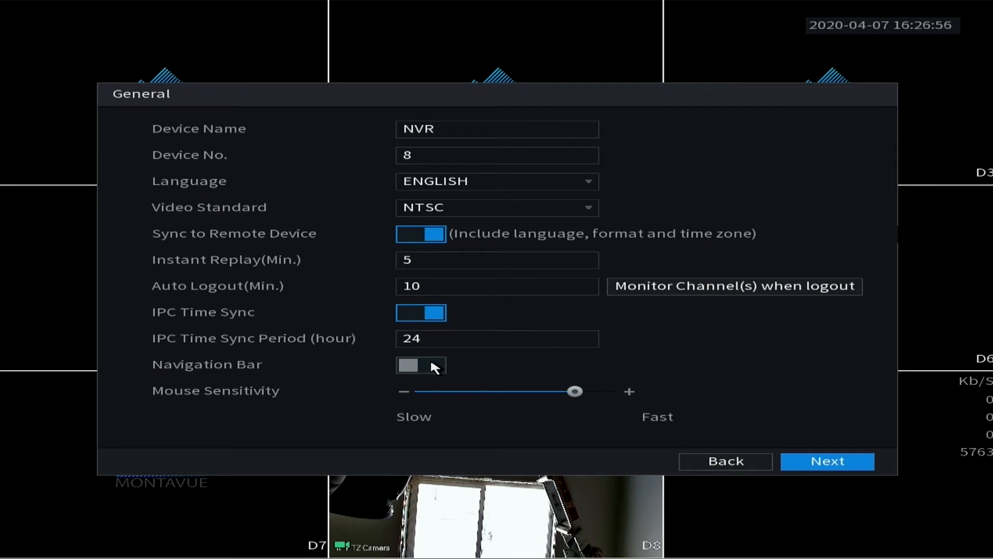
{"action": "mouse_move", "coordinate": [426, 373]}
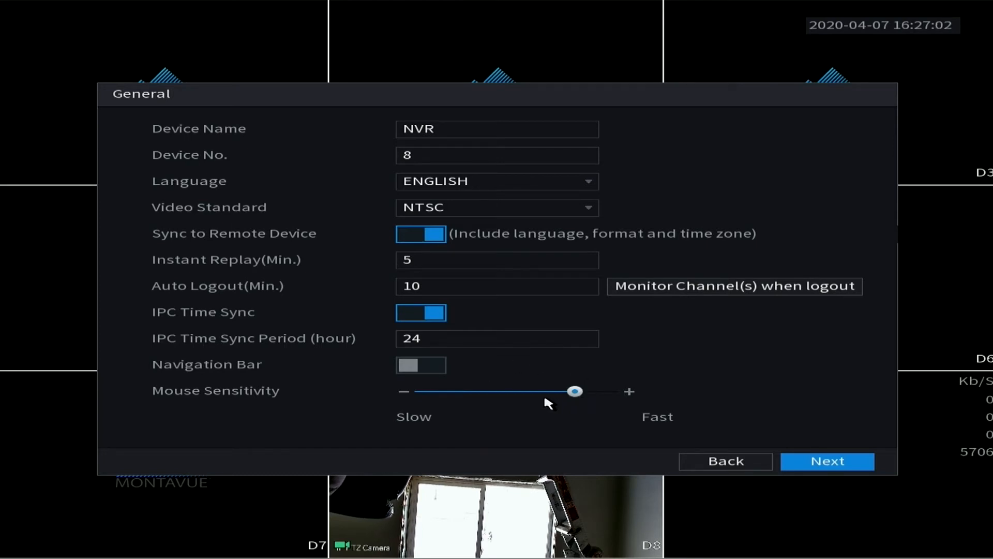
{"action": "mouse_move", "coordinate": [475, 400]}
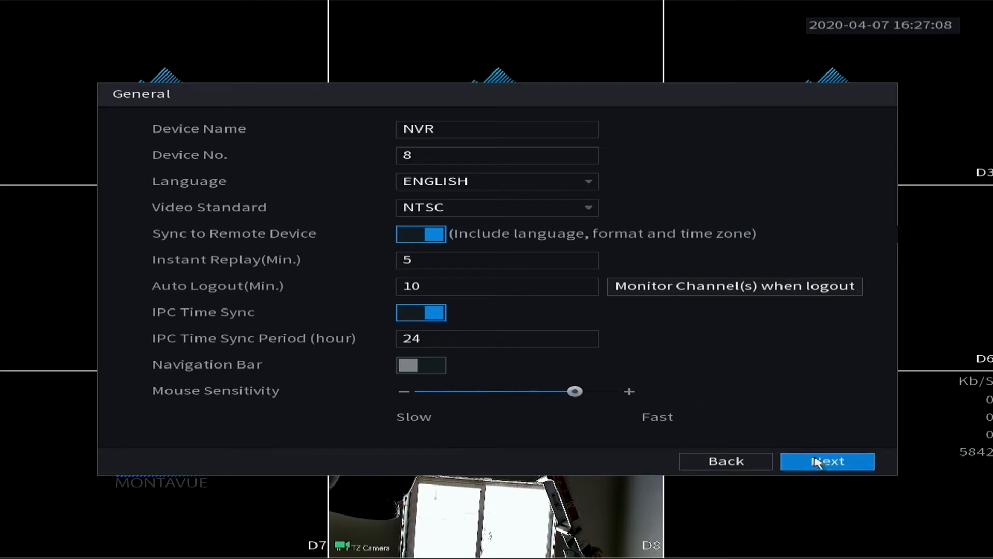
Step: On Date&Time, keep Mountain Time and set Time Format to 24-HOUR
{"action": "left_click", "coordinate": [827, 461]}
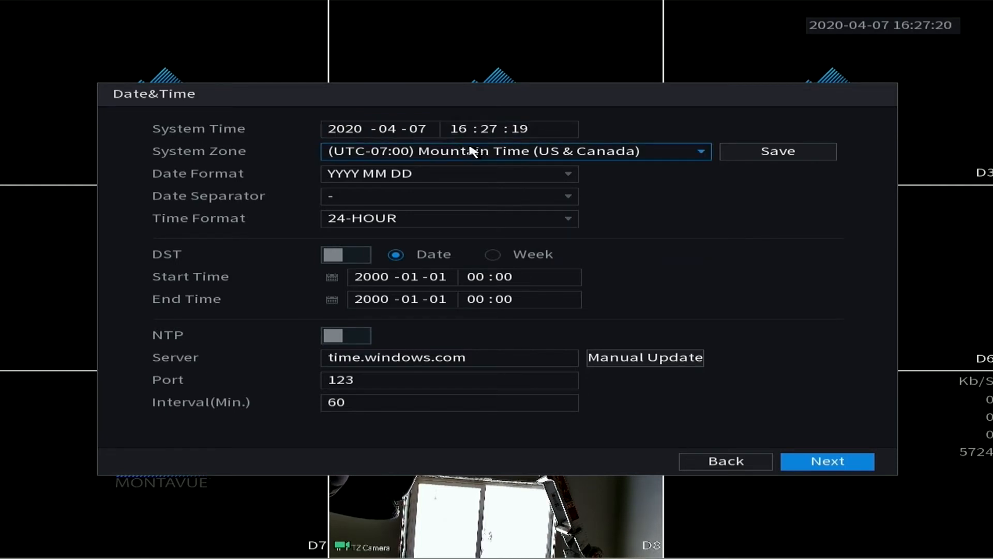
{"action": "left_click", "coordinate": [448, 173]}
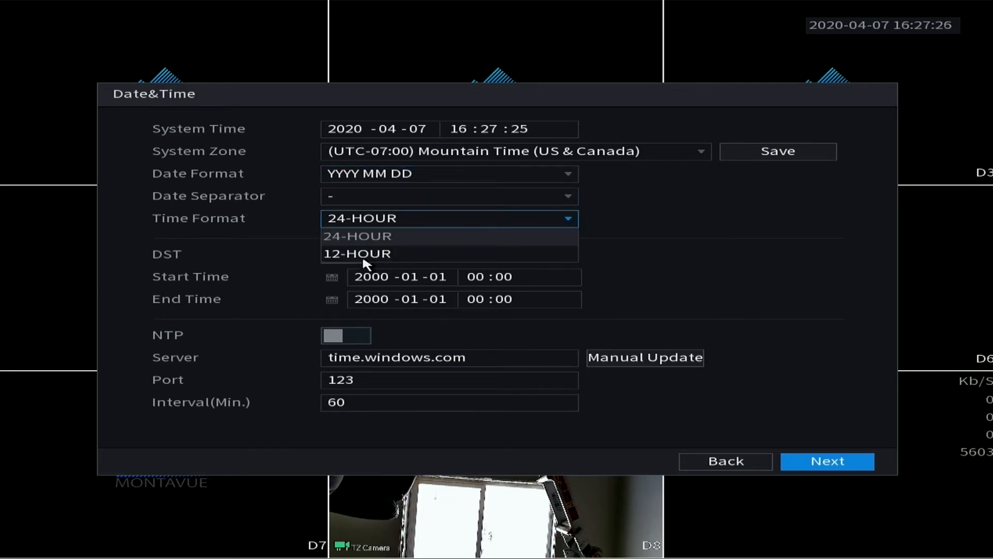
{"action": "mouse_move", "coordinate": [422, 234]}
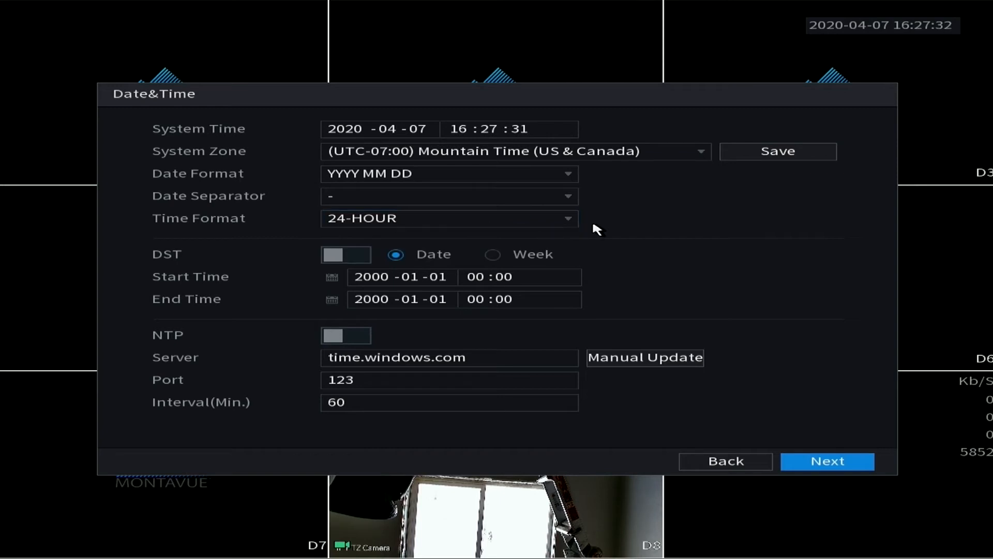
{"action": "mouse_move", "coordinate": [249, 298]}
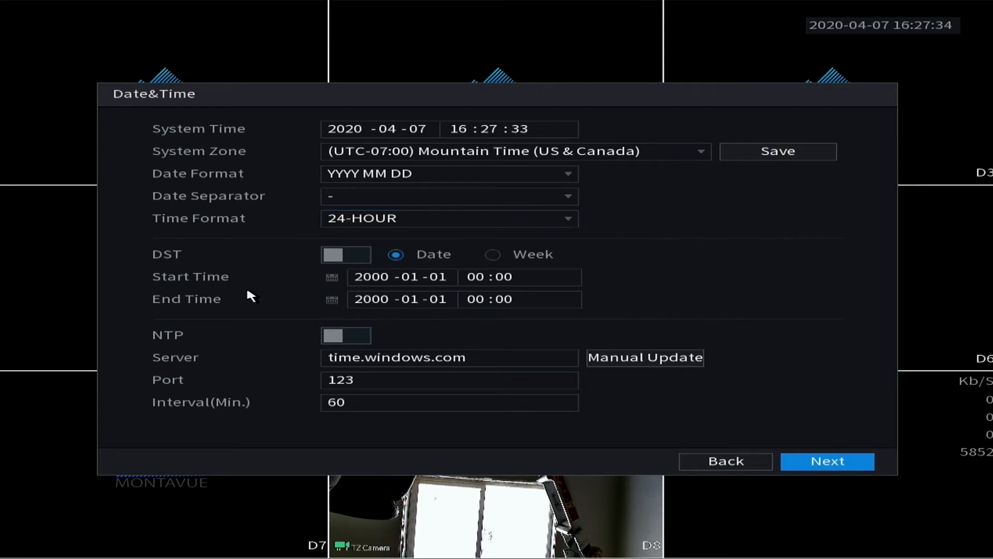
{"action": "mouse_move", "coordinate": [292, 284]}
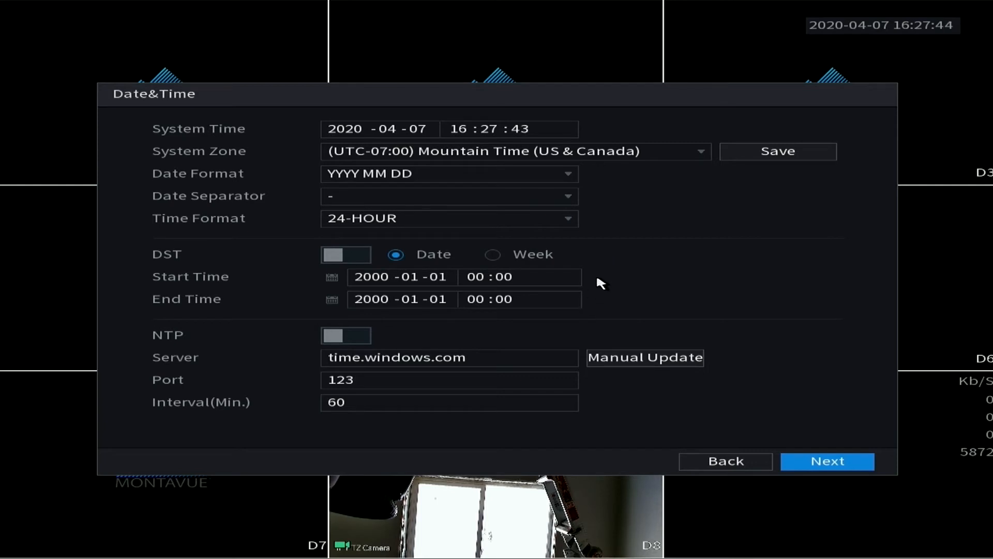
{"action": "mouse_move", "coordinate": [430, 318]}
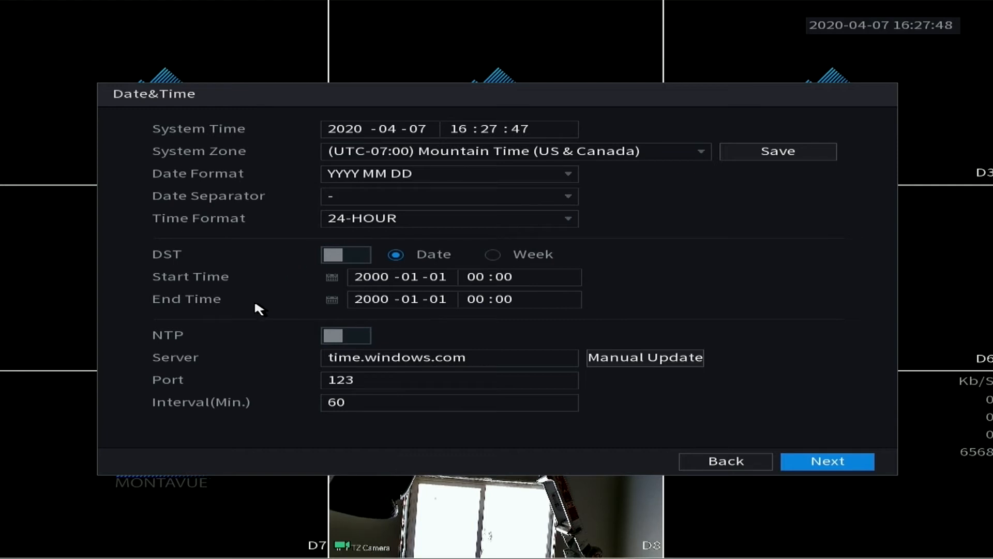
{"action": "mouse_move", "coordinate": [300, 373]}
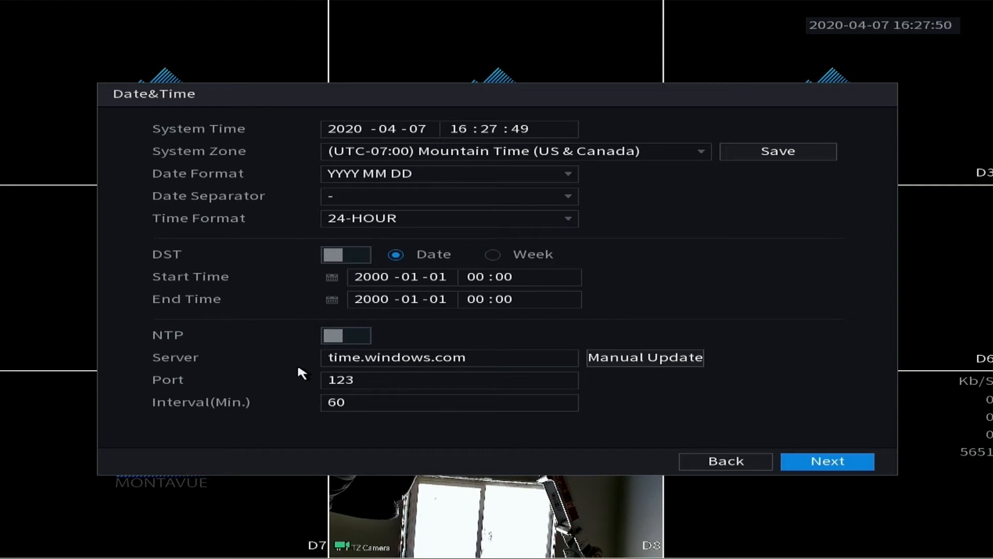
{"action": "mouse_move", "coordinate": [253, 354]}
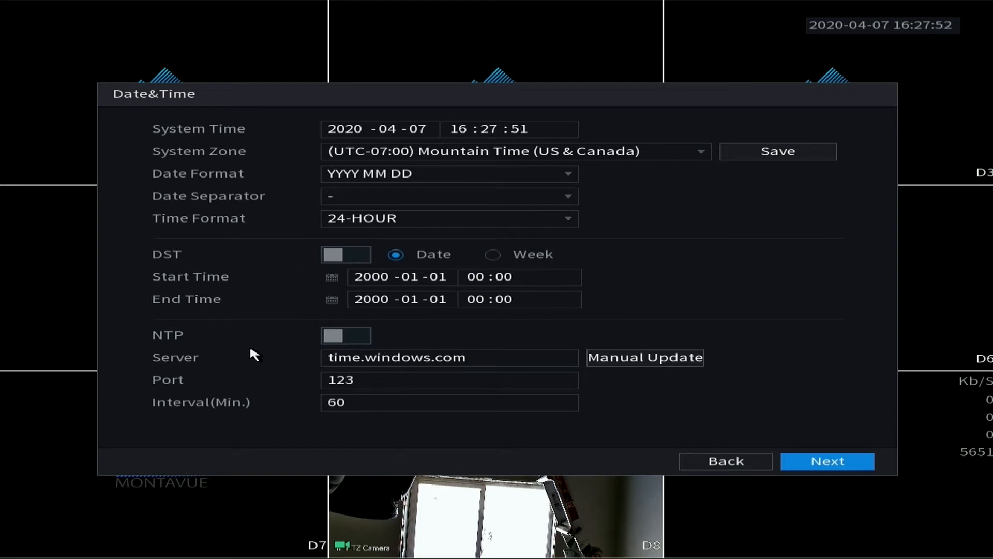
{"action": "mouse_move", "coordinate": [301, 365]}
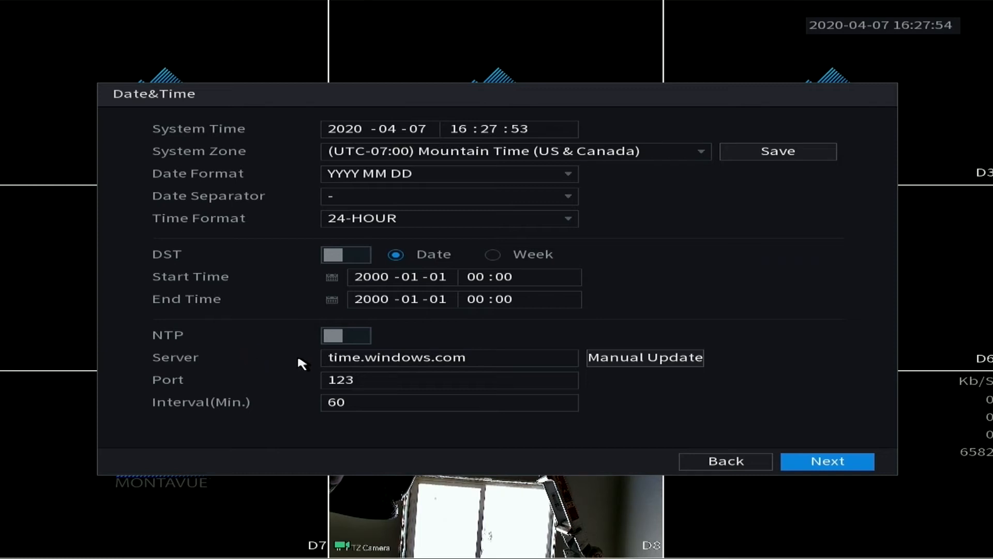
{"action": "left_click", "coordinate": [449, 380]}
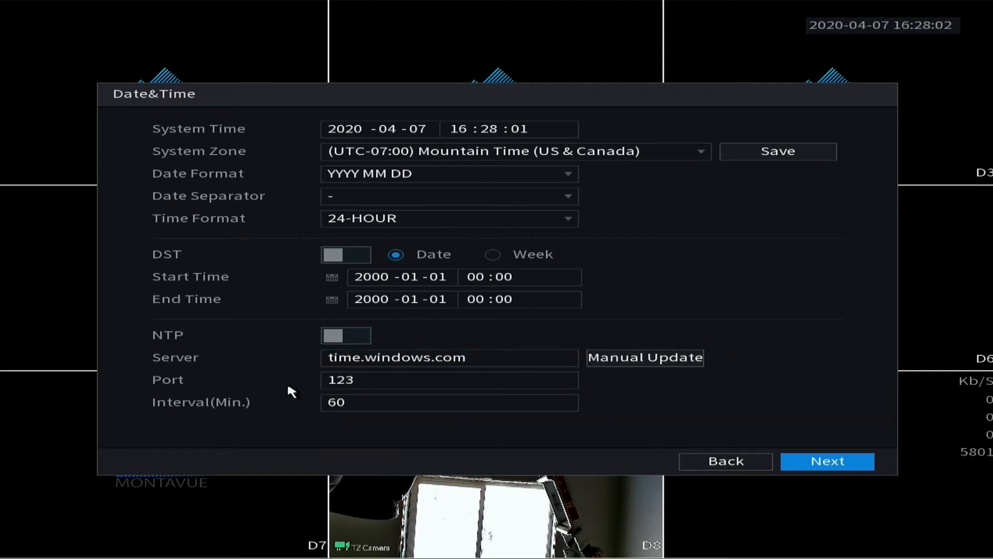
Step: Advance to the Holiday page without adding any holidays
{"action": "left_click", "coordinate": [827, 461]}
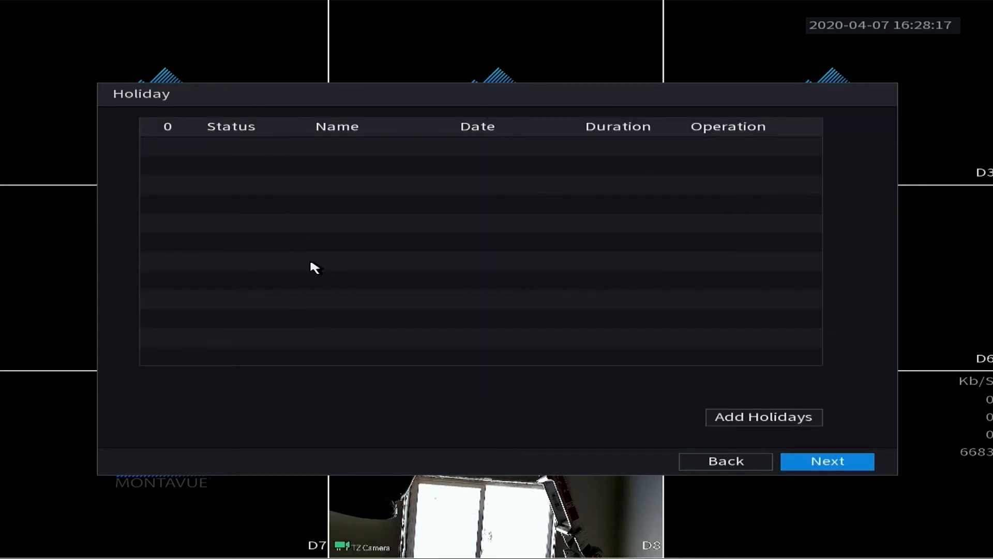
{"action": "mouse_move", "coordinate": [320, 265]}
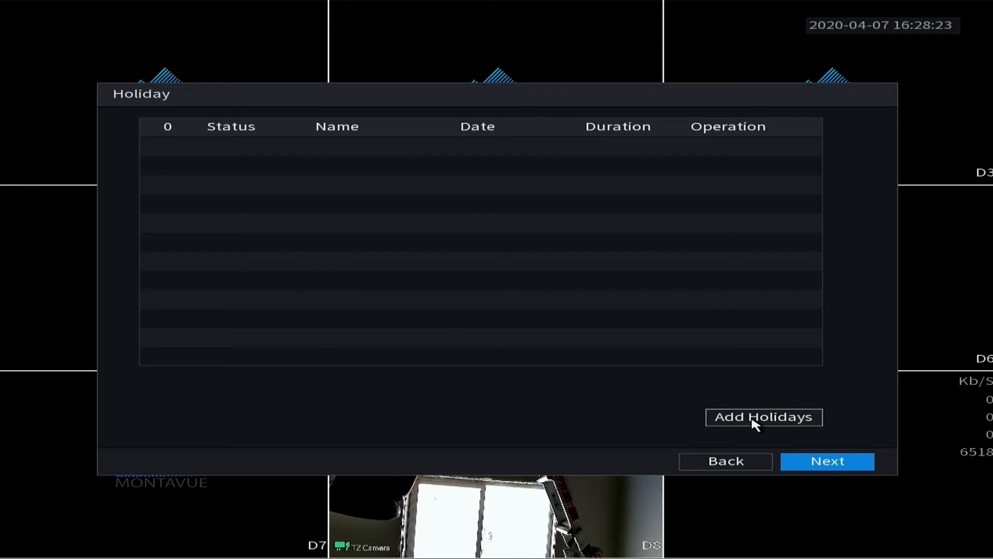
{"action": "mouse_move", "coordinate": [528, 204]}
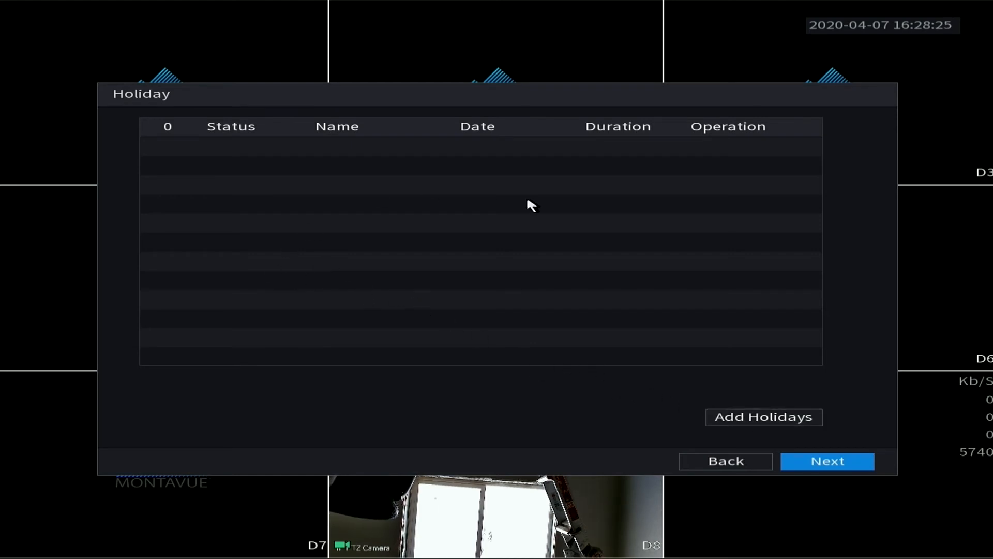
Step: Advance to TCP/IP settings showing IP 192.168.0.121 and DNS 8.8.8.8/8.8.4.4
{"action": "left_click", "coordinate": [827, 461]}
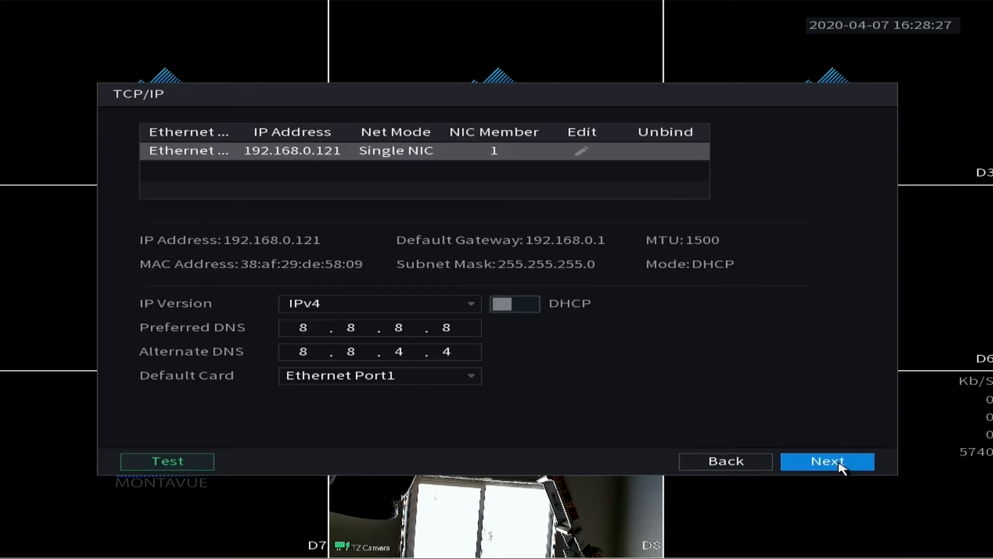
{"action": "mouse_move", "coordinate": [651, 391]}
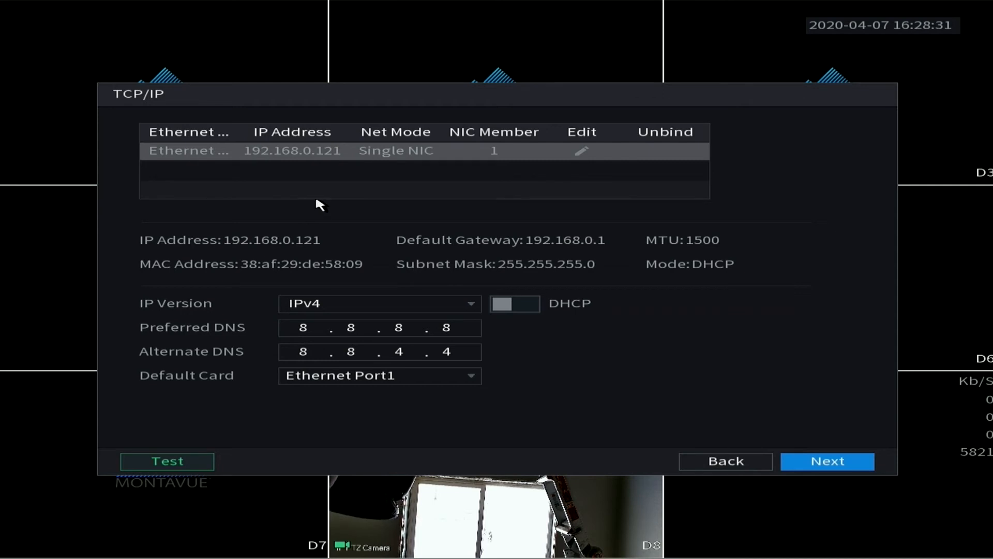
{"action": "mouse_move", "coordinate": [370, 285]}
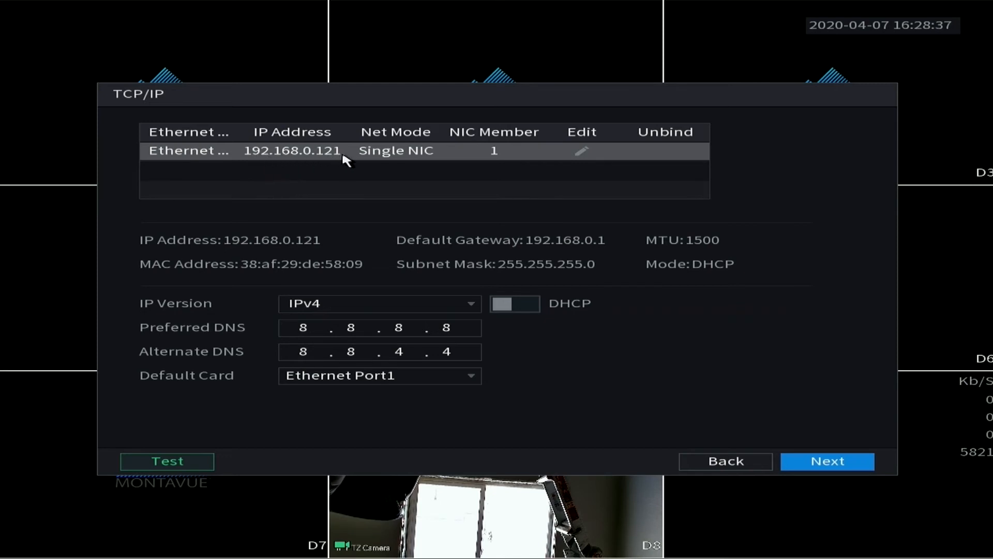
{"action": "mouse_move", "coordinate": [292, 158]}
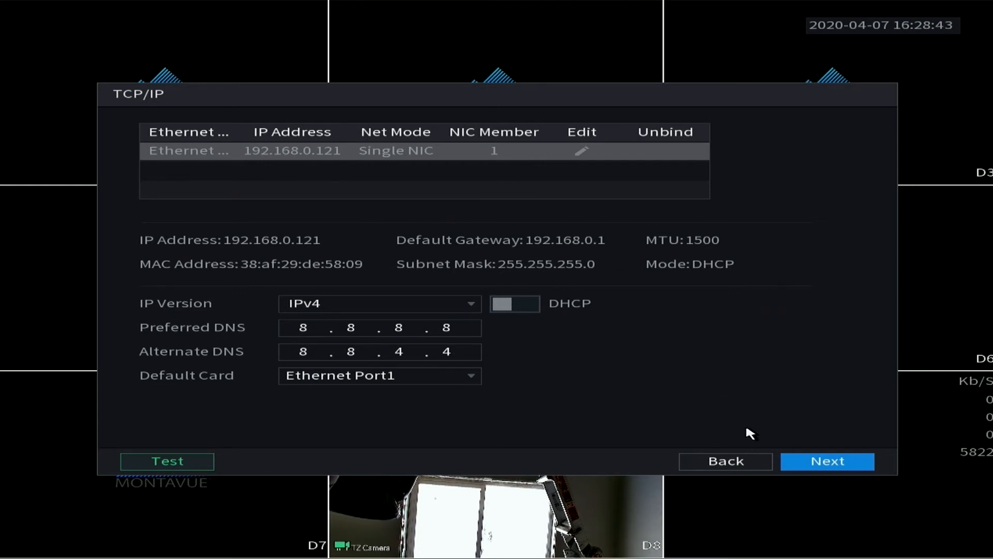
{"action": "mouse_move", "coordinate": [440, 425]}
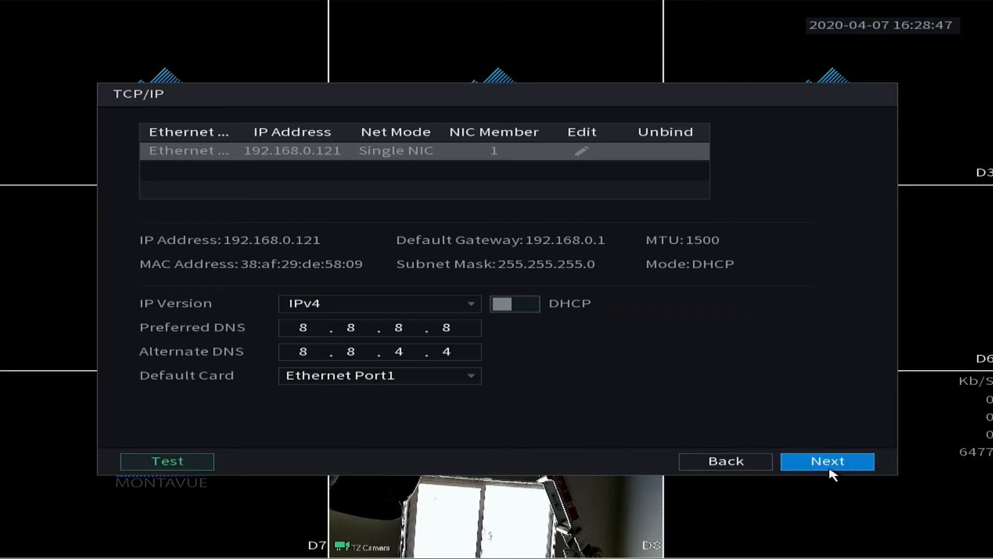
Step: Accept the TCP/IP settings to reach the P2P page, enabled and Online
{"action": "left_click", "coordinate": [827, 461]}
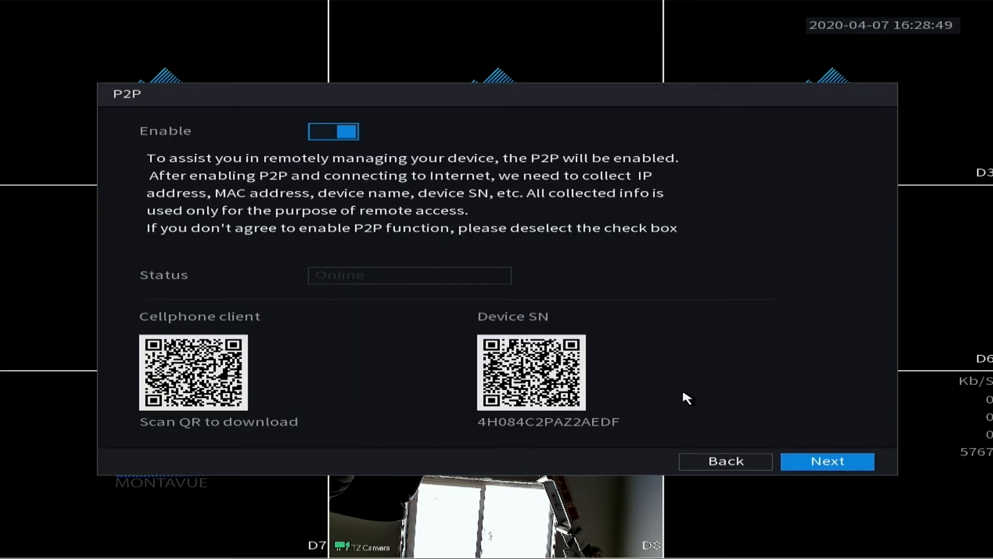
{"action": "mouse_move", "coordinate": [529, 238]}
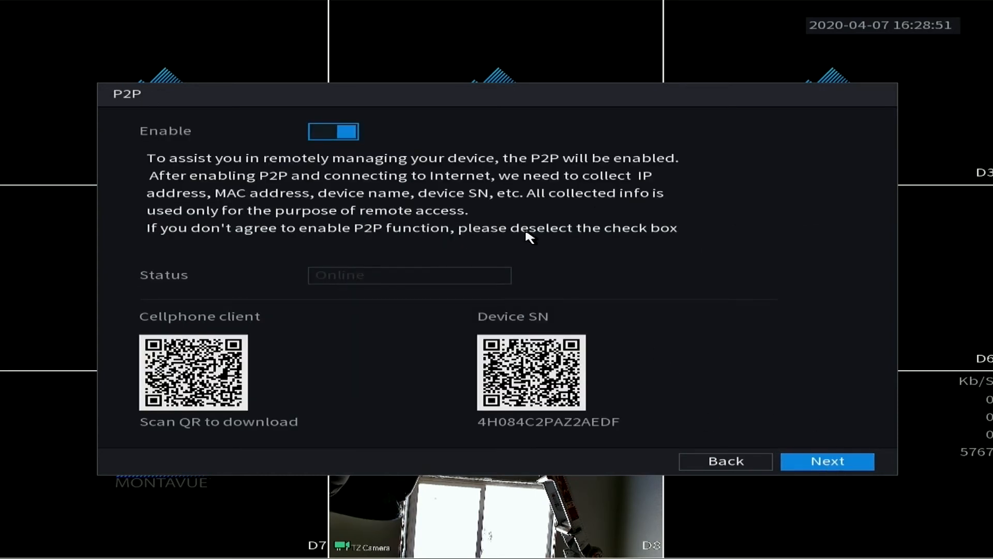
{"action": "mouse_move", "coordinate": [380, 207]}
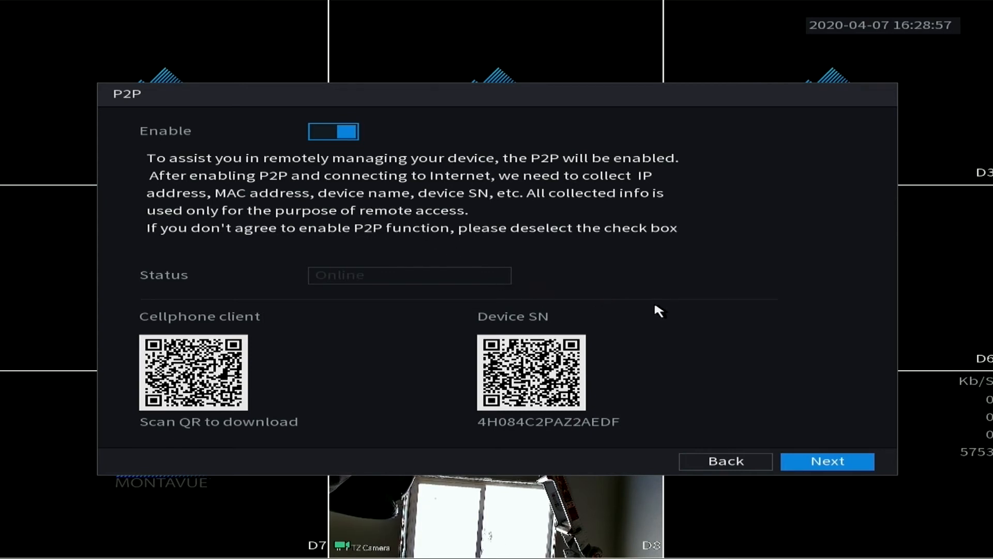
{"action": "mouse_move", "coordinate": [677, 301]}
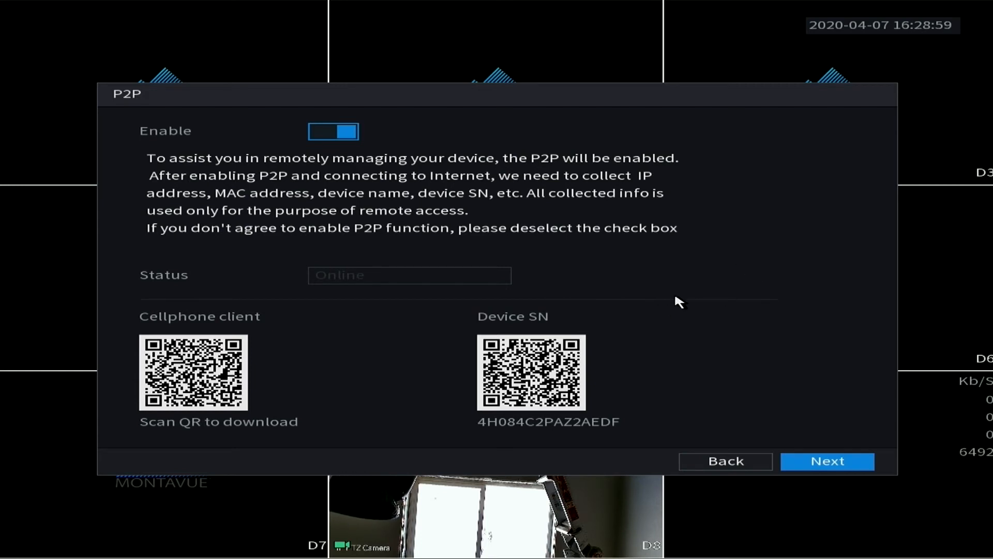
{"action": "mouse_move", "coordinate": [662, 321]}
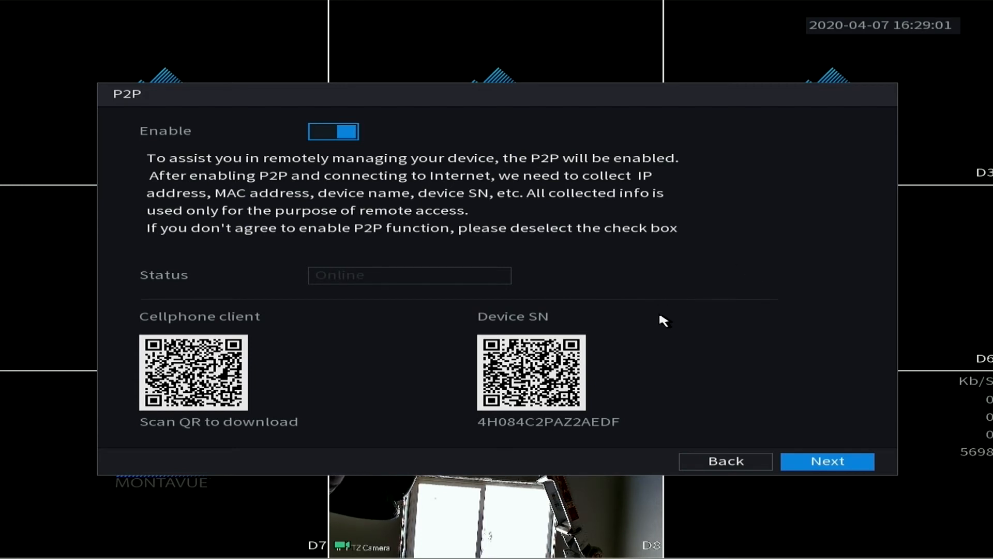
{"action": "mouse_move", "coordinate": [693, 328]}
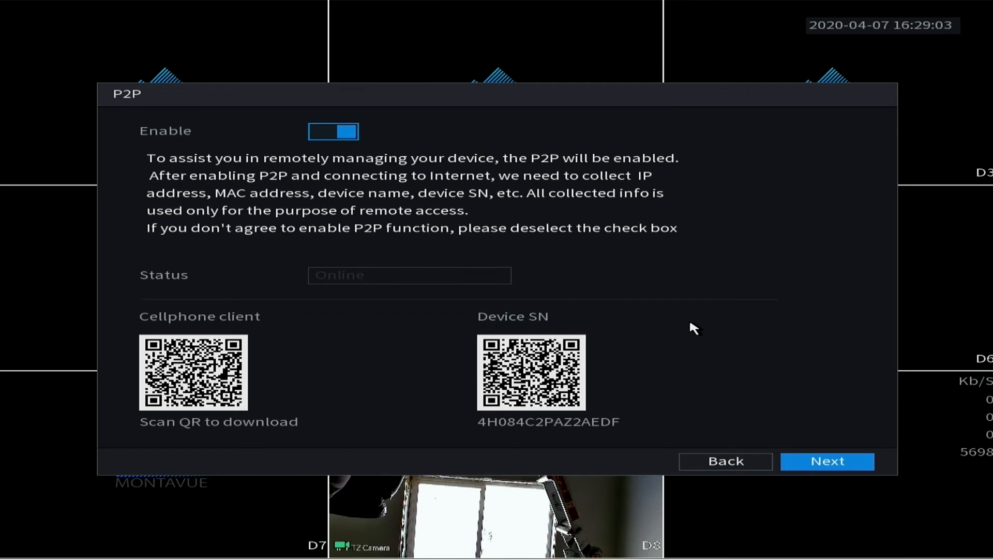
{"action": "mouse_move", "coordinate": [627, 334]}
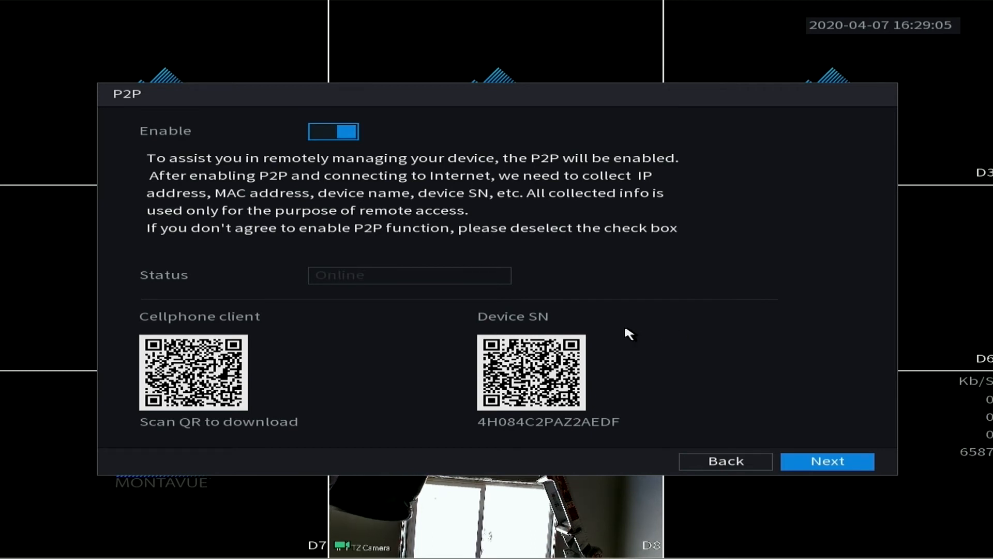
{"action": "left_click", "coordinate": [827, 462]}
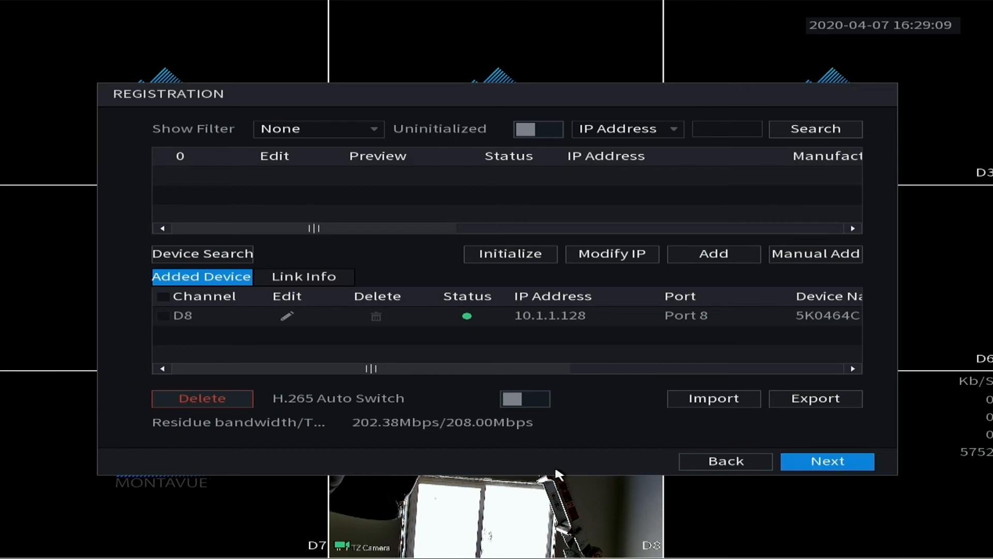
{"action": "mouse_move", "coordinate": [488, 337]}
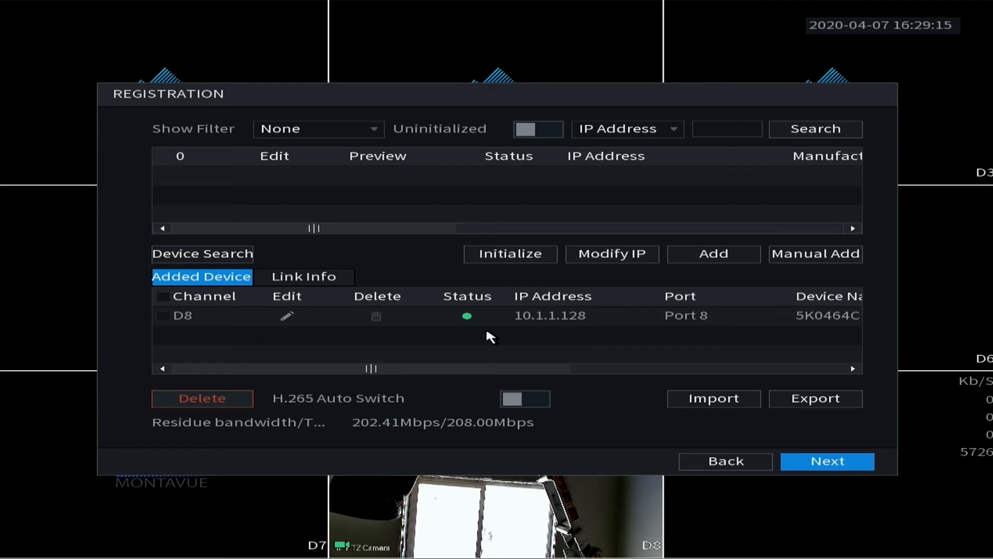
{"action": "mouse_move", "coordinate": [213, 327]}
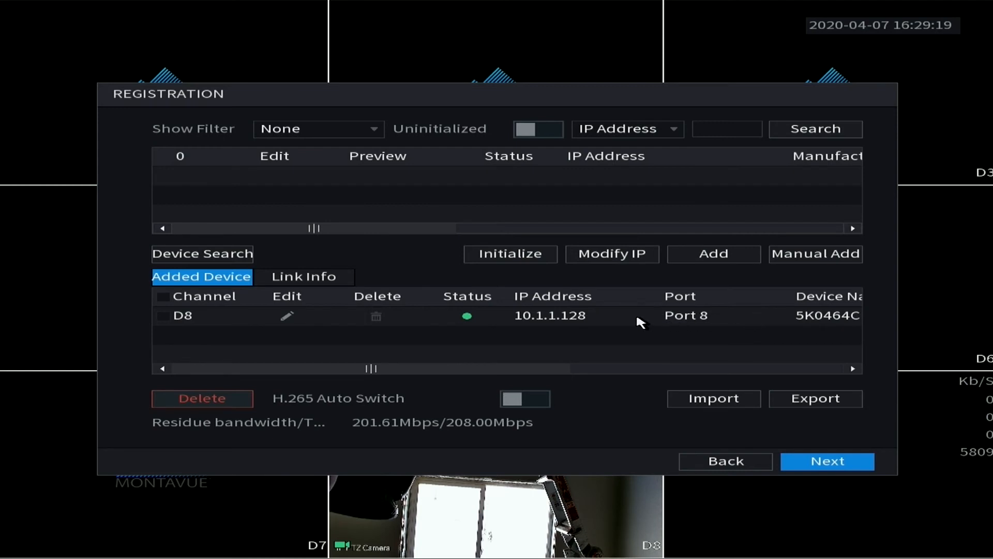
{"action": "mouse_move", "coordinate": [479, 333]}
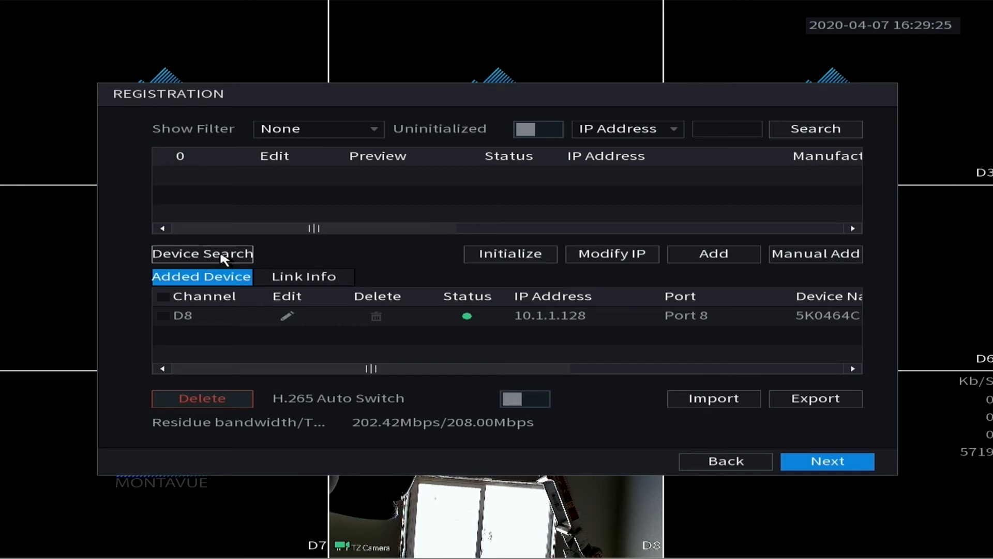
Step: Run a device search and add the found cameras as channels D1, D2 and D3
{"action": "left_click", "coordinate": [202, 254]}
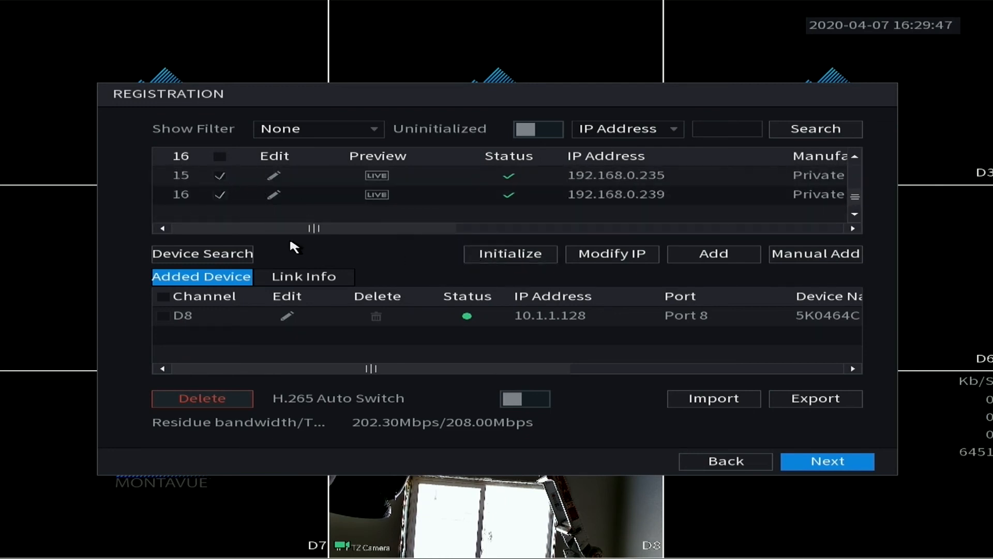
{"action": "left_click", "coordinate": [714, 254]}
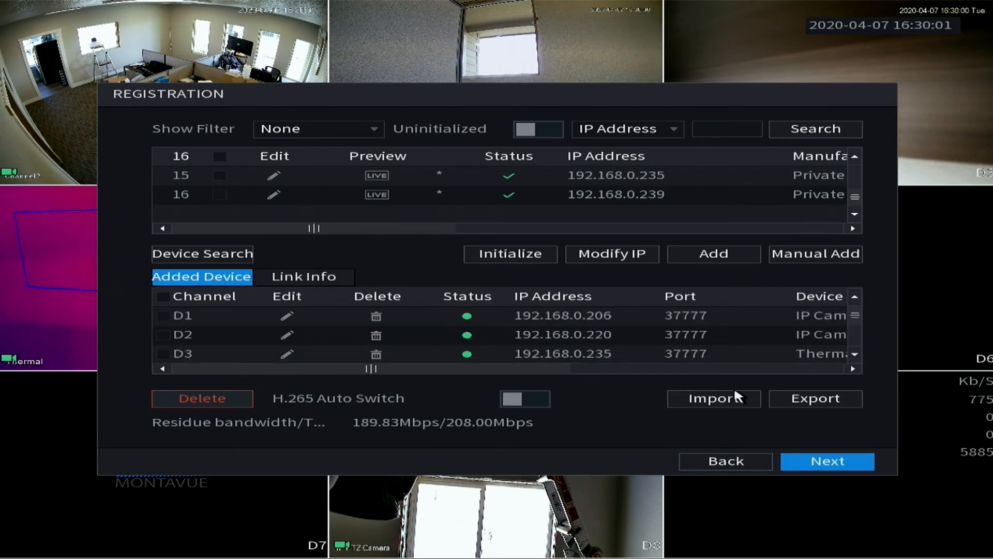
{"action": "mouse_move", "coordinate": [430, 306]}
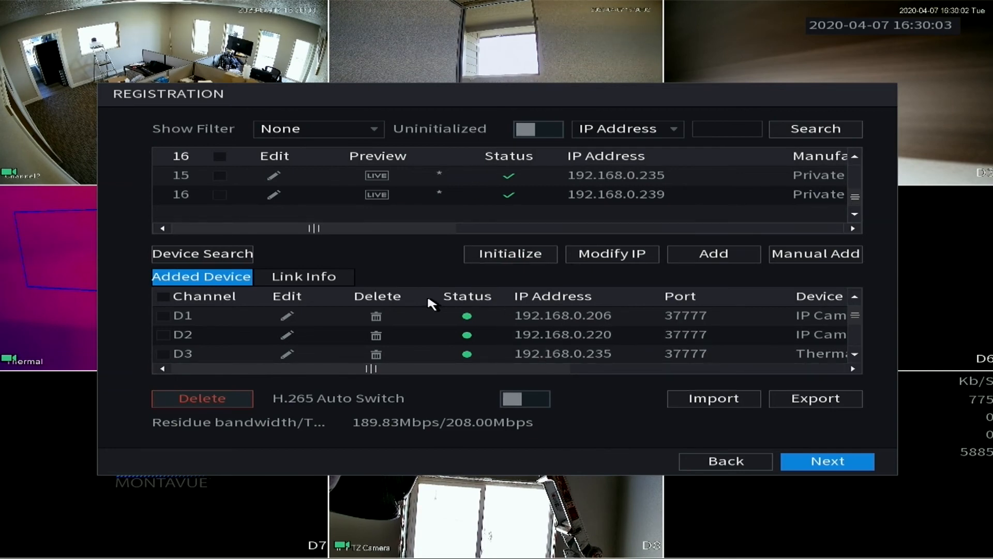
{"action": "mouse_move", "coordinate": [833, 436]}
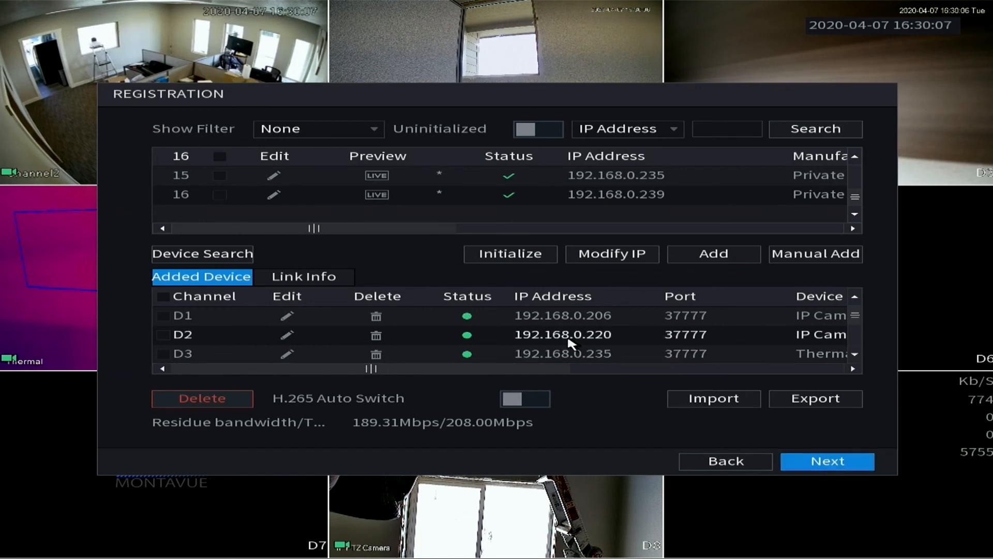
{"action": "mouse_move", "coordinate": [399, 271]}
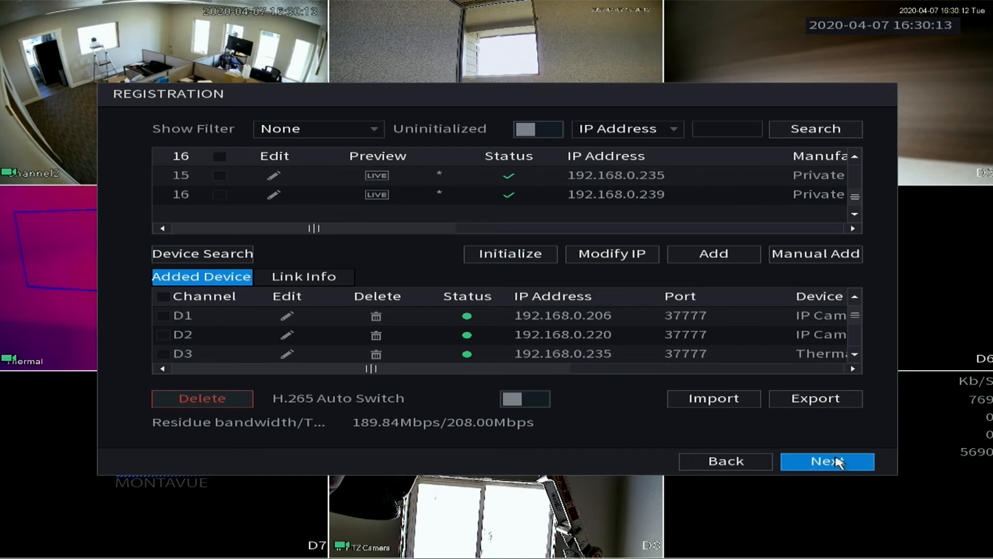
Step: Mark early Sunday hours as MD, keeping D1 on all-day Regular recording daily
{"action": "left_click", "coordinate": [827, 461]}
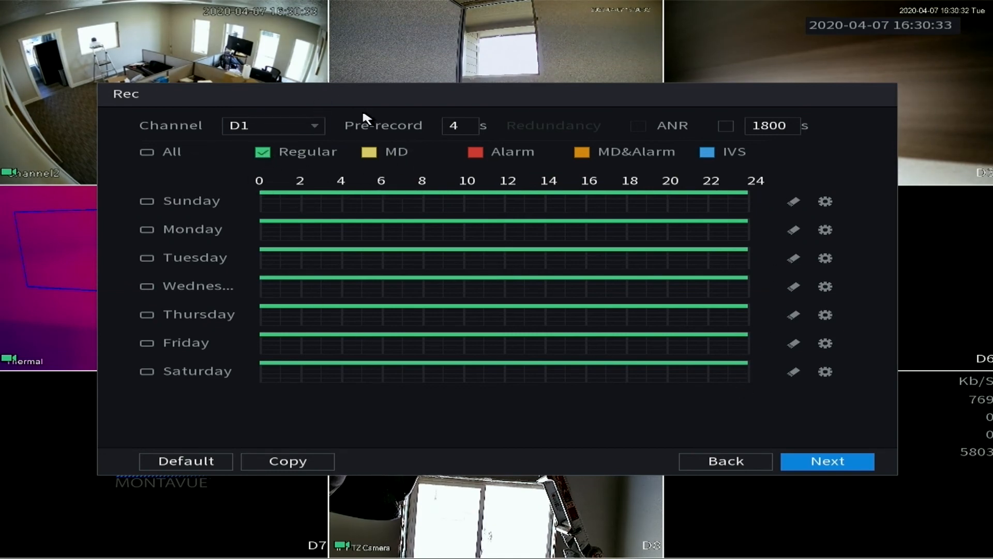
{"action": "mouse_move", "coordinate": [746, 204]}
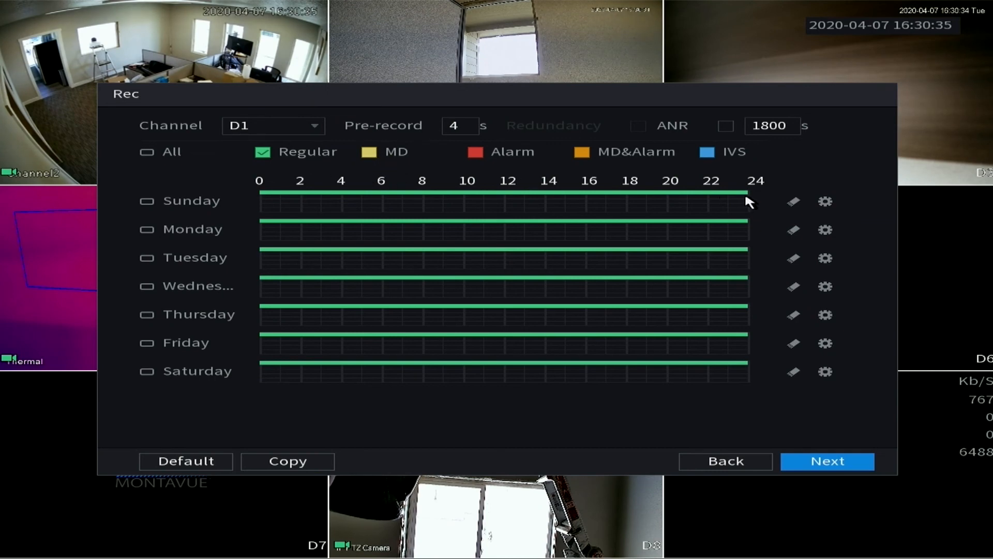
{"action": "mouse_move", "coordinate": [277, 181]}
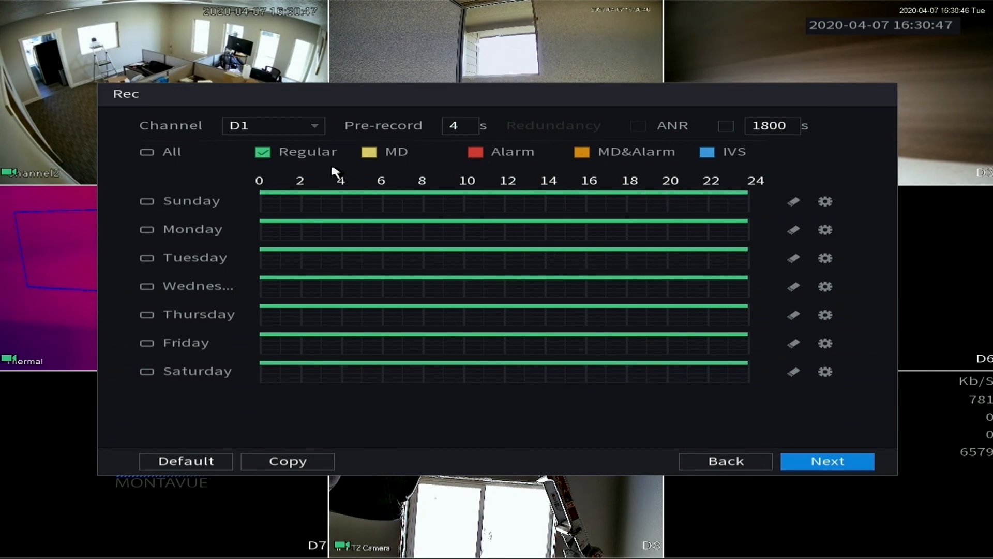
{"action": "left_click", "coordinate": [368, 151]}
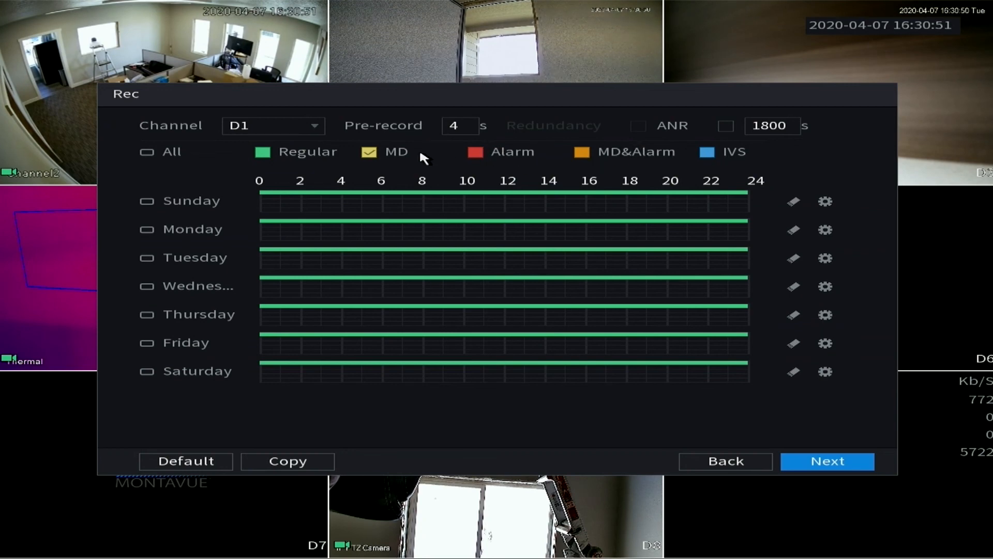
{"action": "left_click_drag", "start_coordinate": [259, 197], "coordinate": [298, 197]}
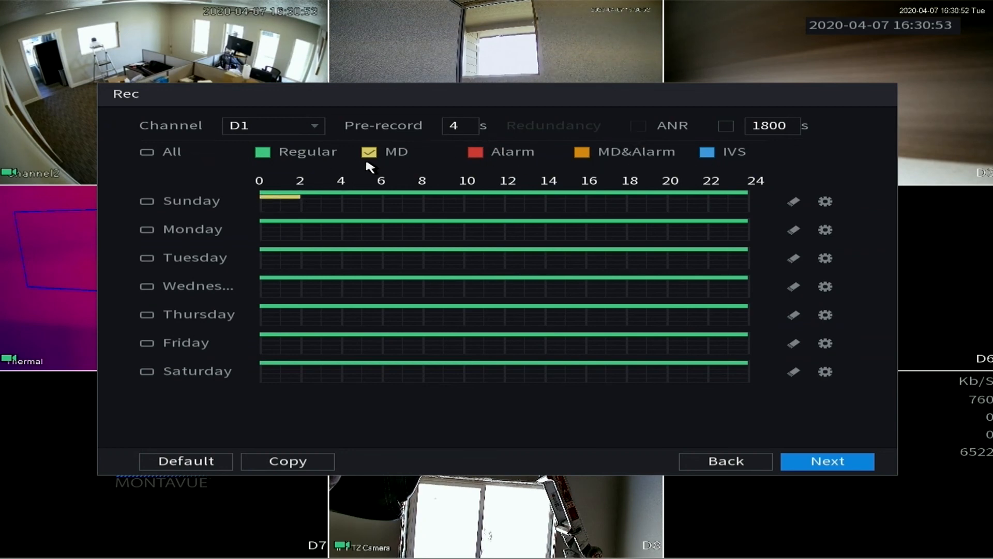
{"action": "left_click_drag", "start_coordinate": [298, 197], "coordinate": [398, 197]}
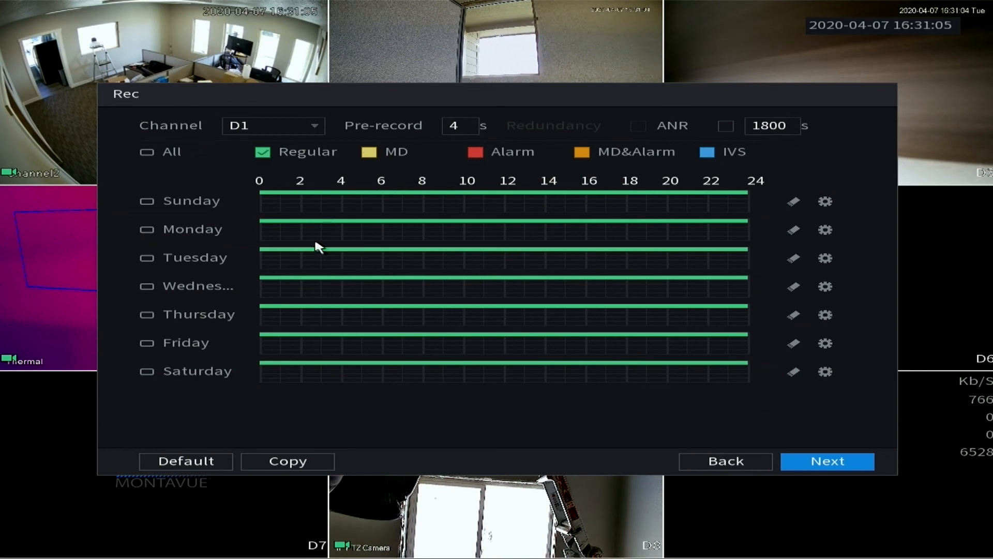
{"action": "mouse_move", "coordinate": [291, 164]}
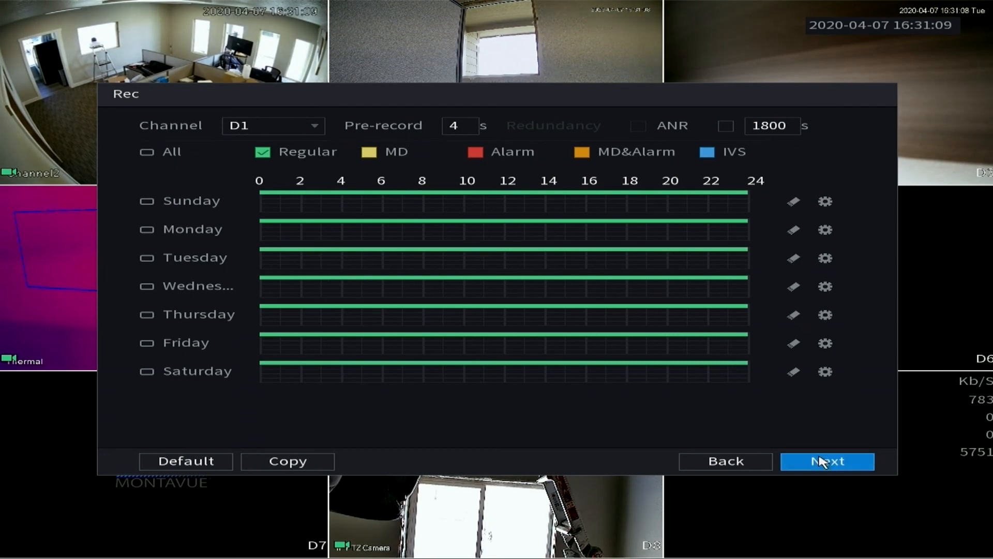
Step: Accept the Rec schedule to reach the D1 all-day Regular Snapshot schedule
{"action": "left_click", "coordinate": [827, 461]}
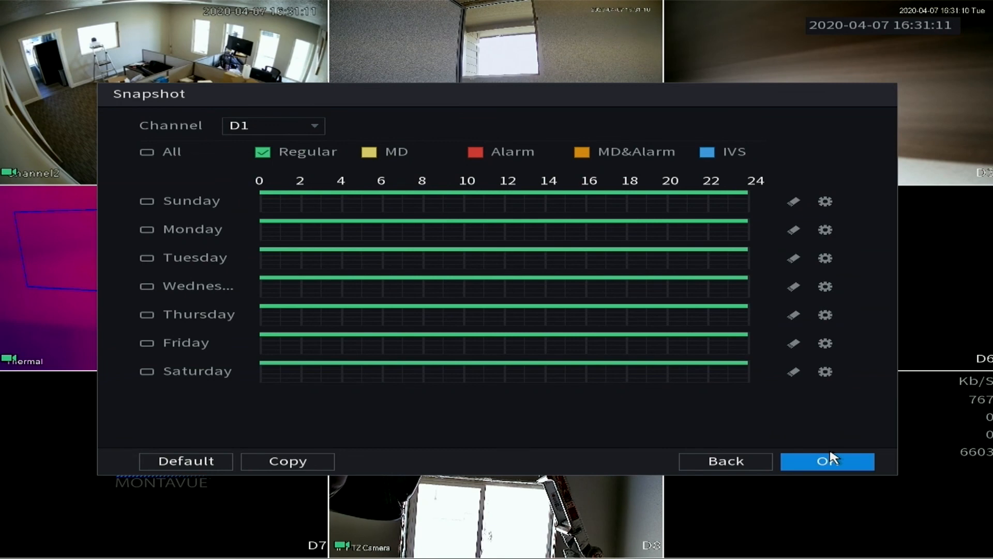
{"action": "mouse_move", "coordinate": [430, 268]}
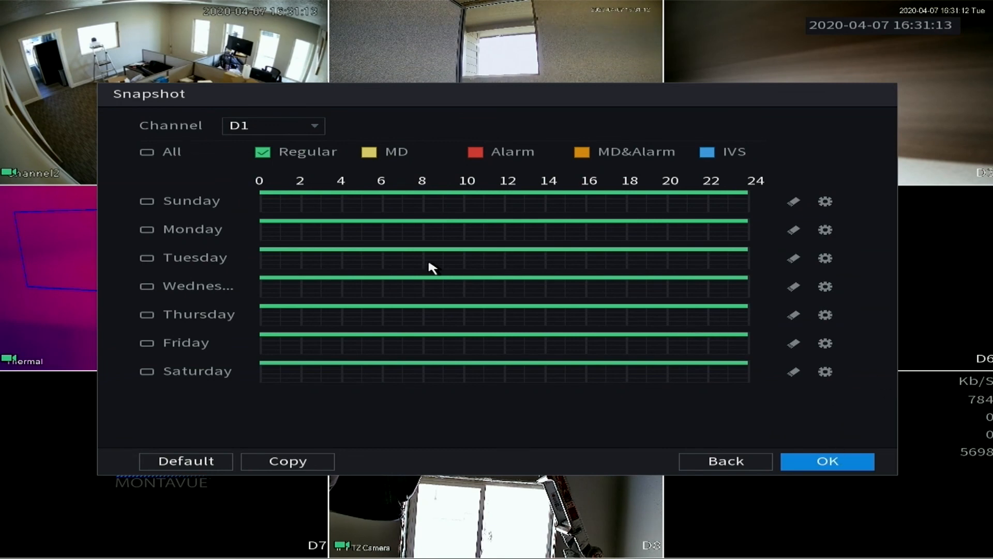
{"action": "mouse_move", "coordinate": [195, 184]}
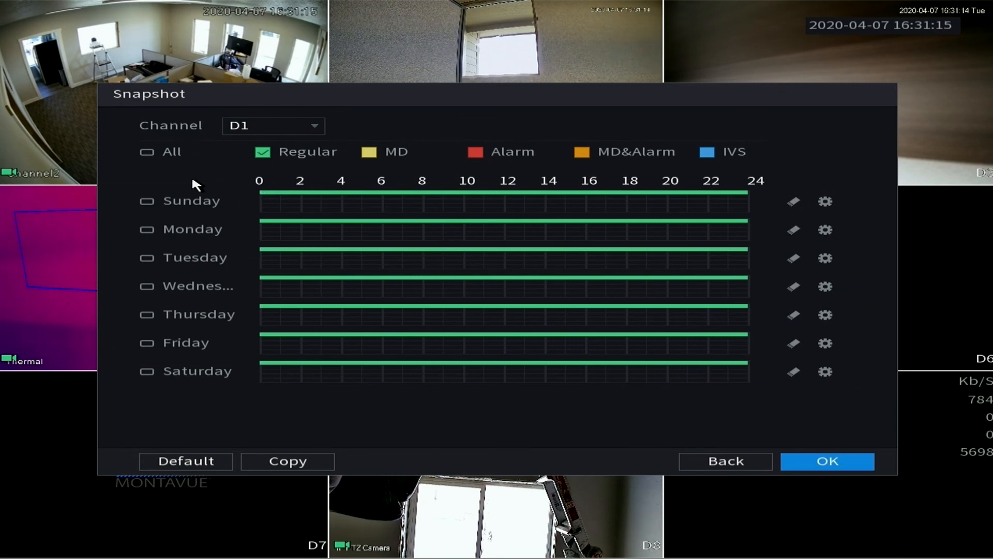
{"action": "mouse_move", "coordinate": [566, 319]}
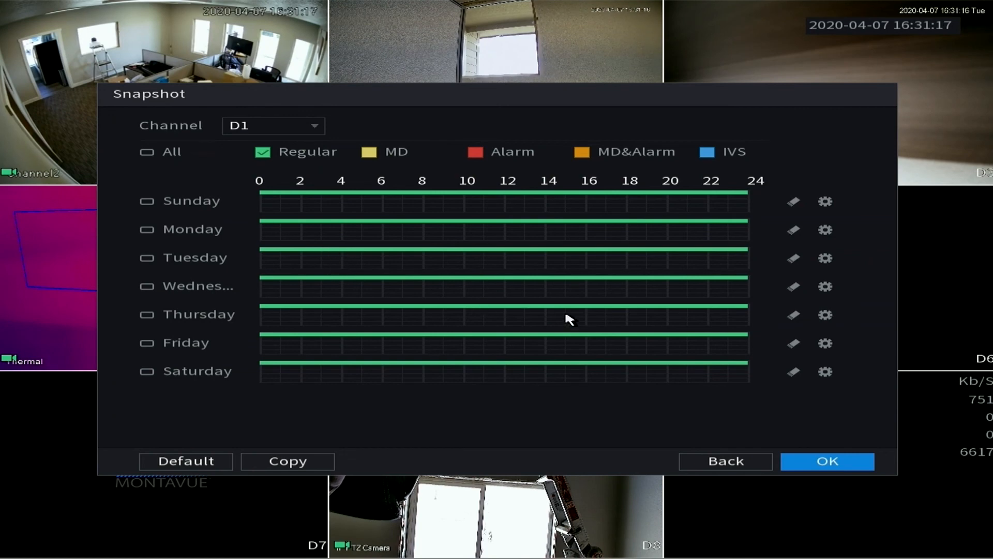
{"action": "mouse_move", "coordinate": [719, 354]}
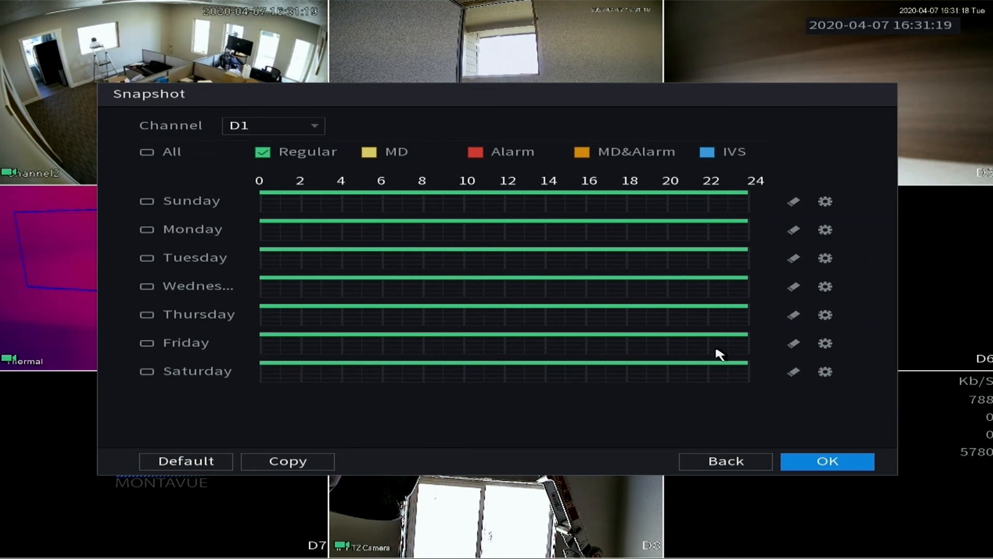
Step: Accept the Snapshot schedule and dismiss the 'Thank you for purchasing our product!' prompt
{"action": "left_click", "coordinate": [827, 461]}
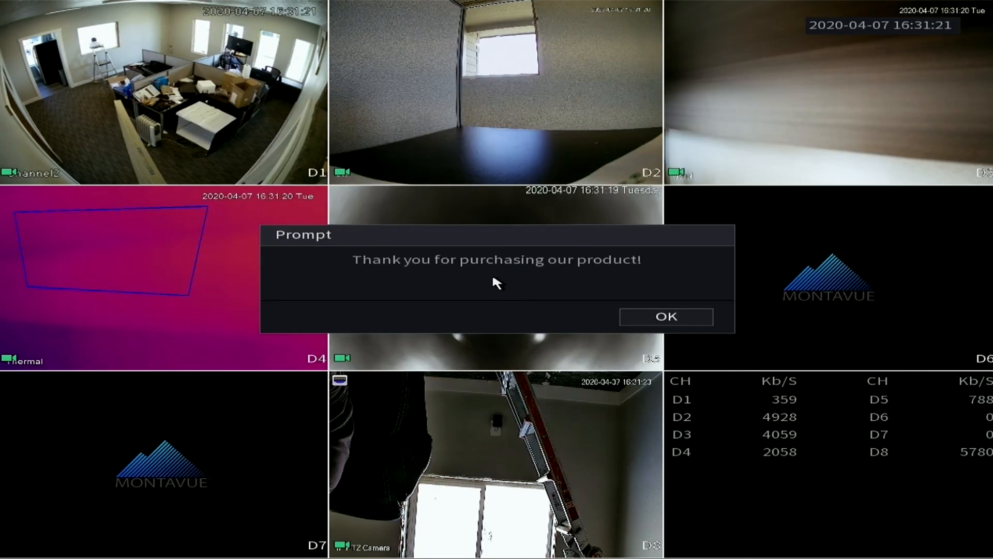
{"action": "mouse_move", "coordinate": [525, 303]}
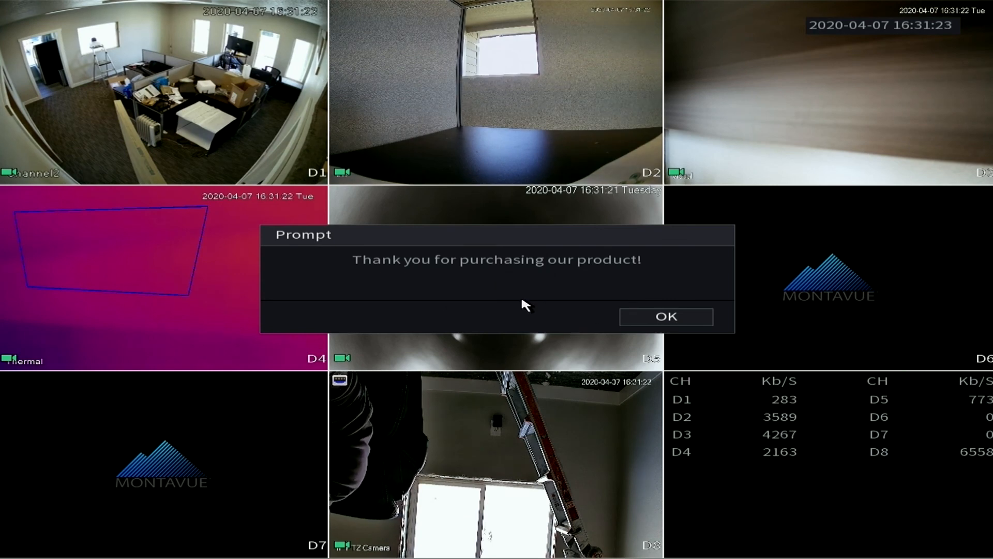
{"action": "mouse_move", "coordinate": [542, 299]}
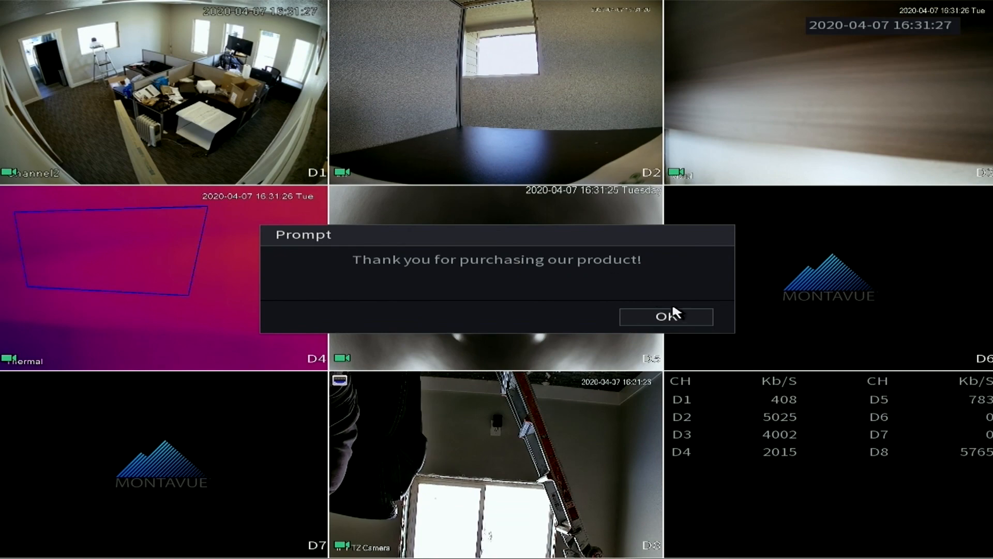
{"action": "left_click", "coordinate": [666, 316]}
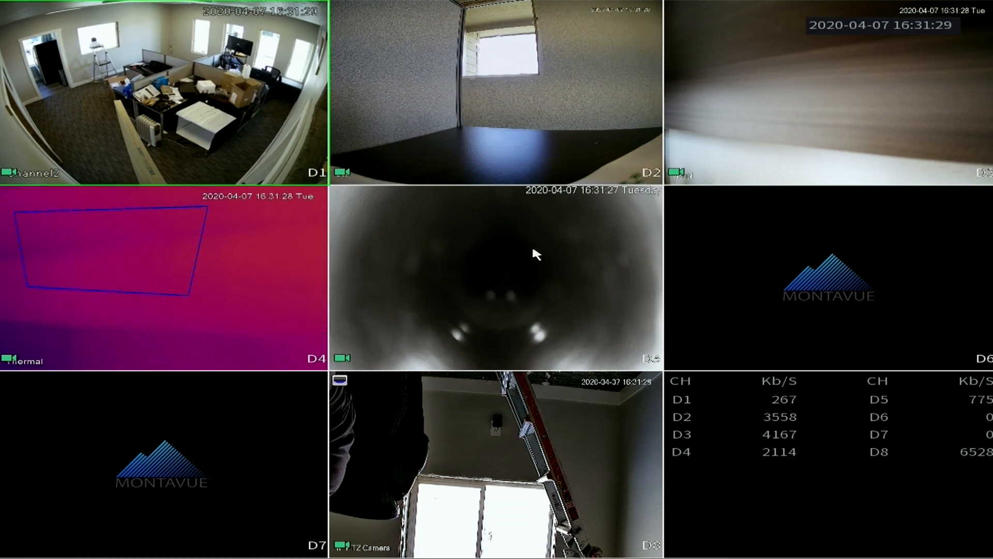